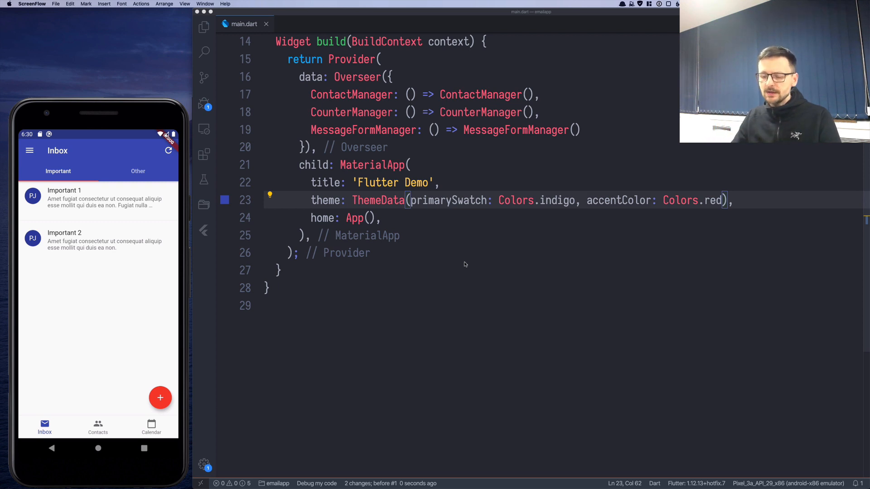
{"action": "mouse_move", "coordinate": [495, 99]}
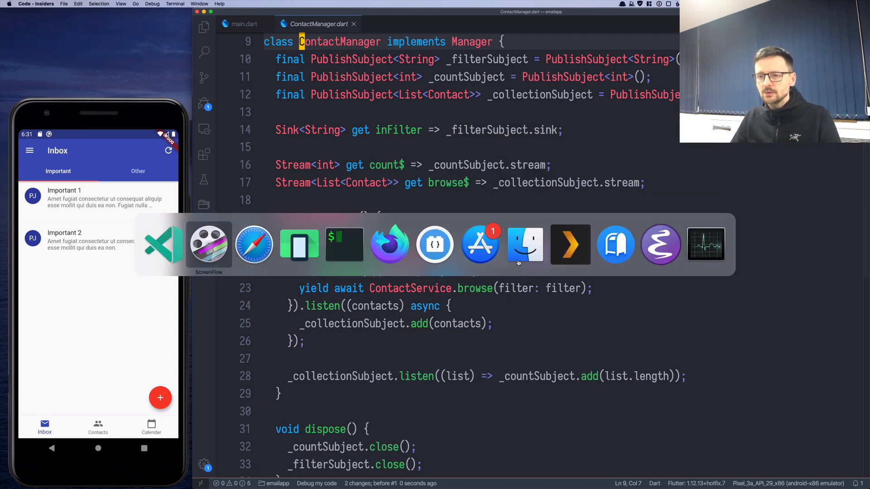
Step: Browse to fip.zaiste.net/contacts in Safari to inspect the contact data
{"action": "left_click", "coordinate": [254, 243]}
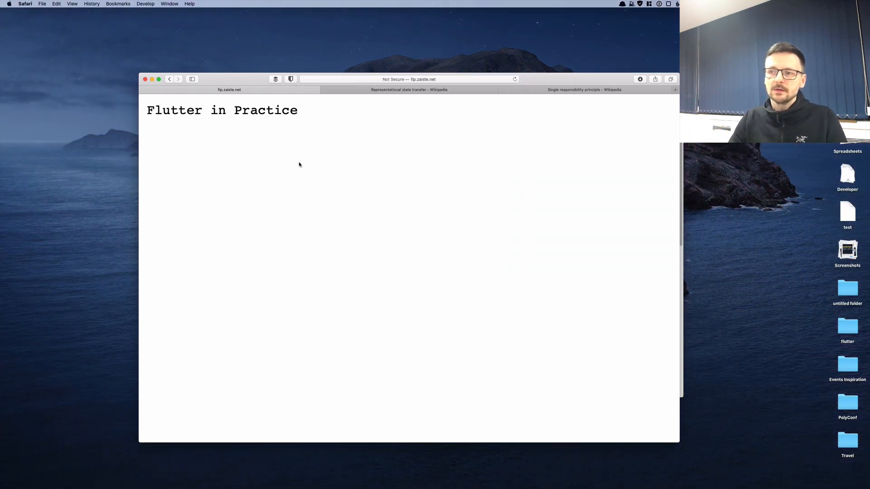
{"action": "left_click", "coordinate": [409, 78]}
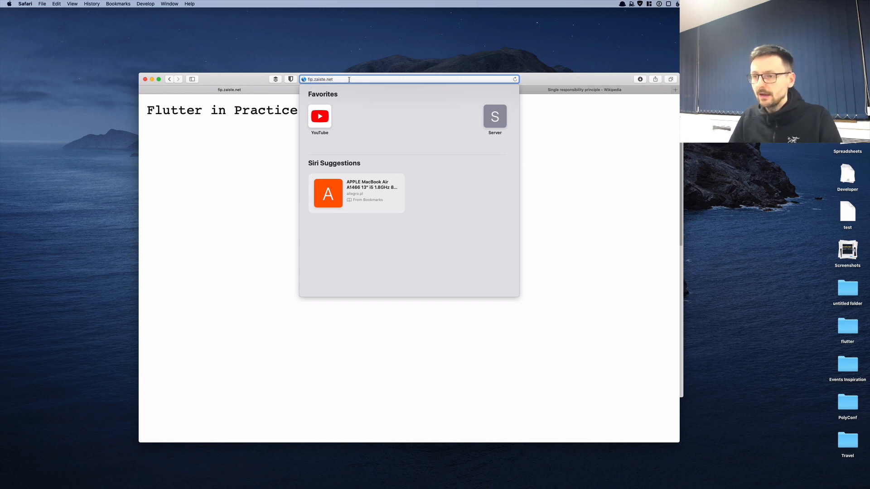
{"action": "type", "text": "/contacts"}
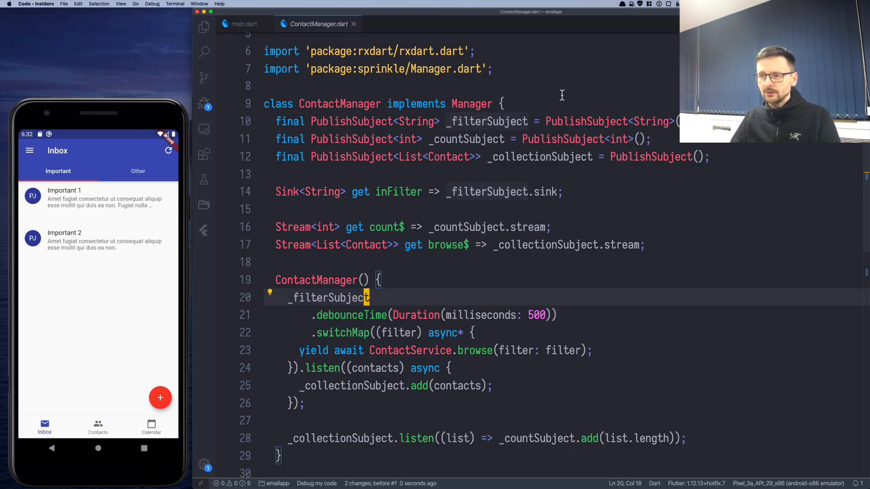
Step: Open ContactService.dart from lib/service in the Explorer to review browse
{"action": "left_click", "coordinate": [204, 26]}
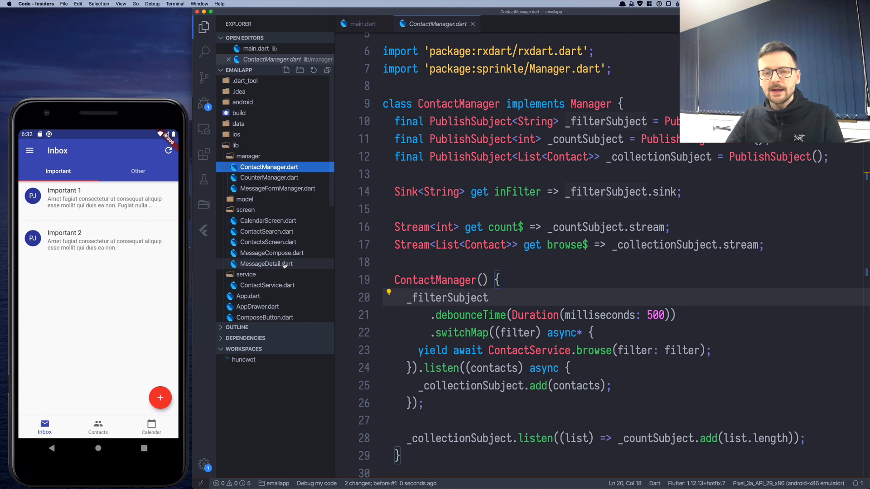
{"action": "left_click", "coordinate": [267, 286]}
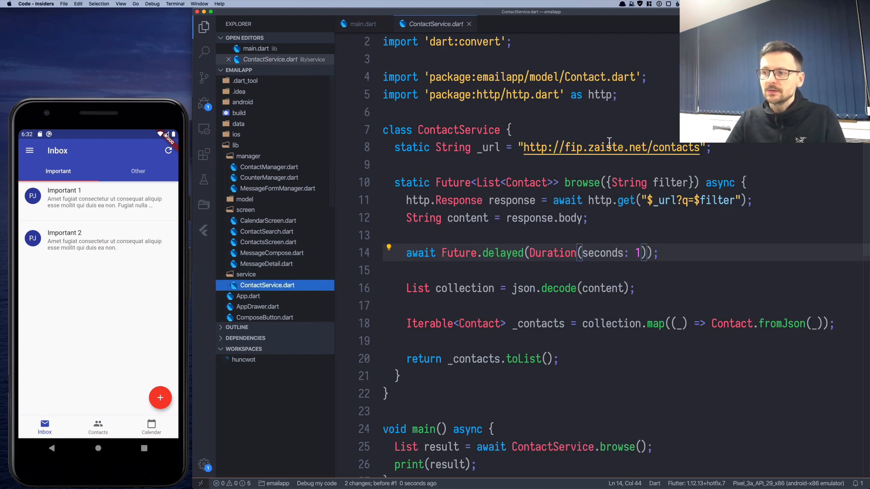
{"action": "mouse_move", "coordinate": [610, 147]}
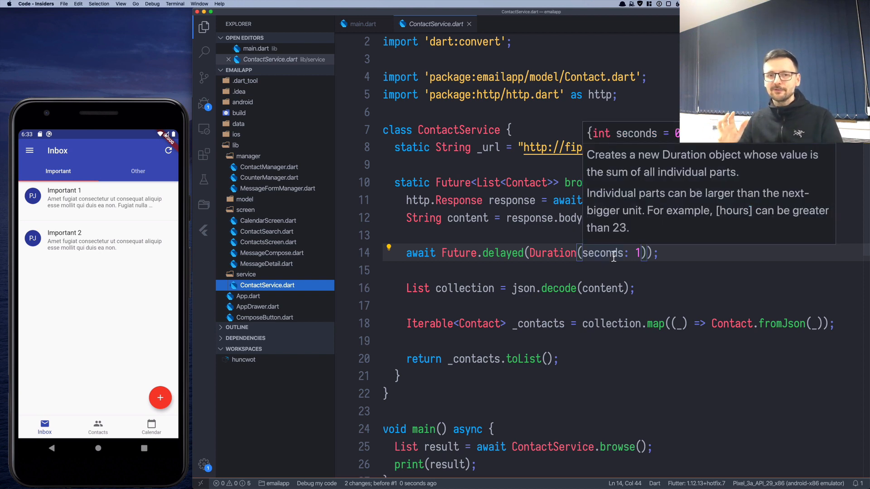
{"action": "left_click", "coordinate": [619, 341]}
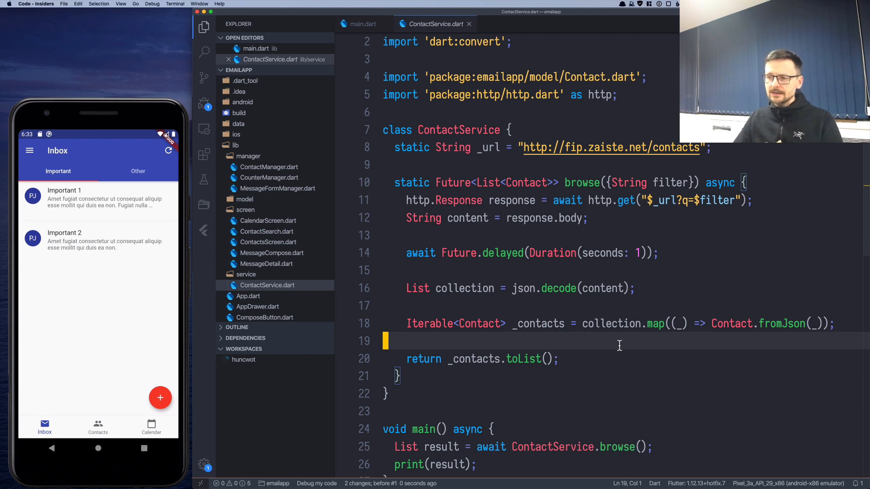
{"action": "mouse_move", "coordinate": [282, 172]}
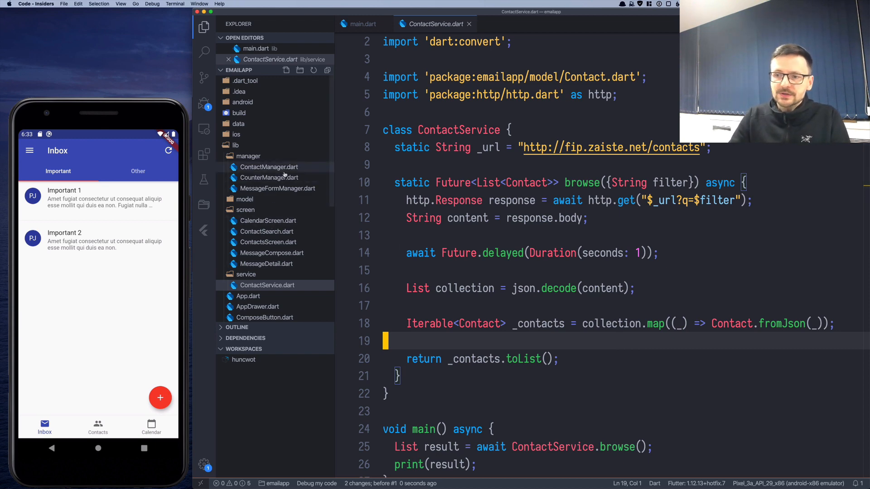
Step: Reopen ContactManager.dart and add a blank line above the class declaration
{"action": "left_click", "coordinate": [269, 167]}
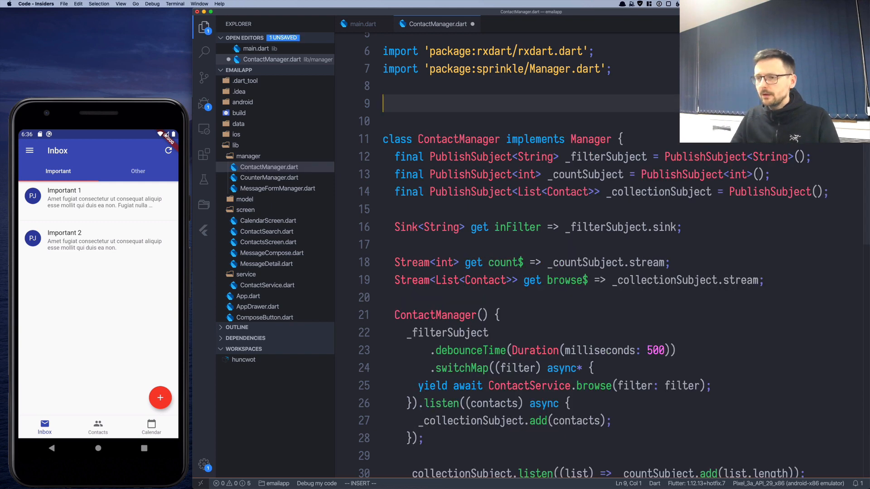
Step: Declare class WebResourceManager<T> taking a Service and calling service.browse
{"action": "type", "text": "class"}
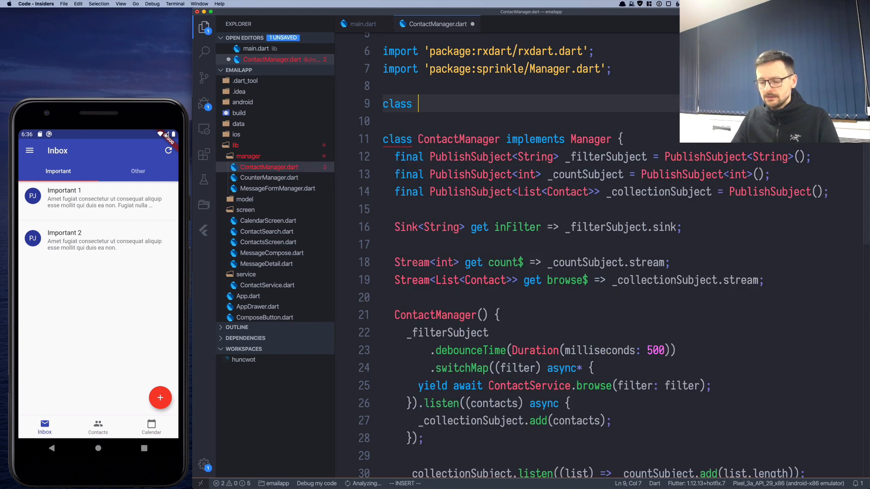
{"action": "type", "text": "WebRes"}
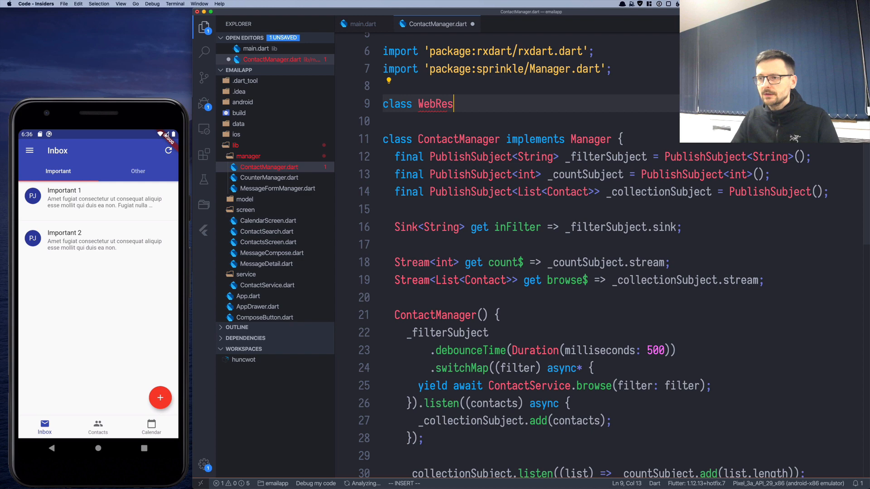
{"action": "type", "text": "ourceManager implements Manager {"}
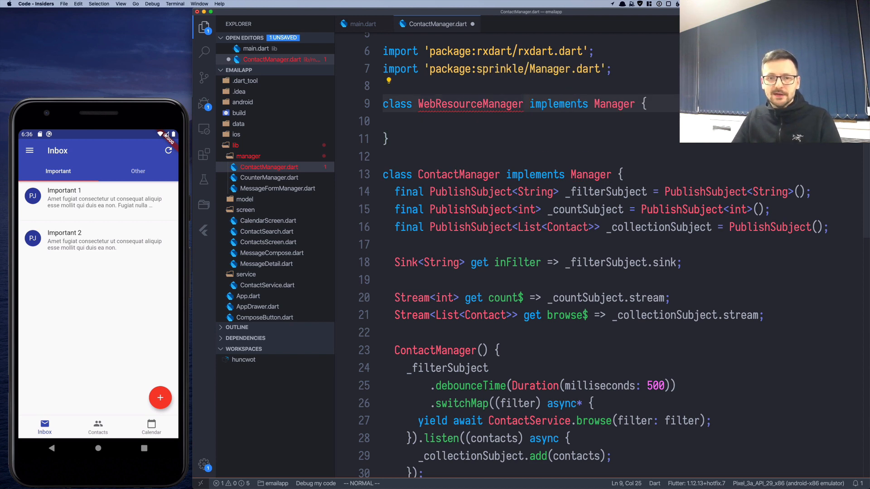
{"action": "type", "text": "<T>"}
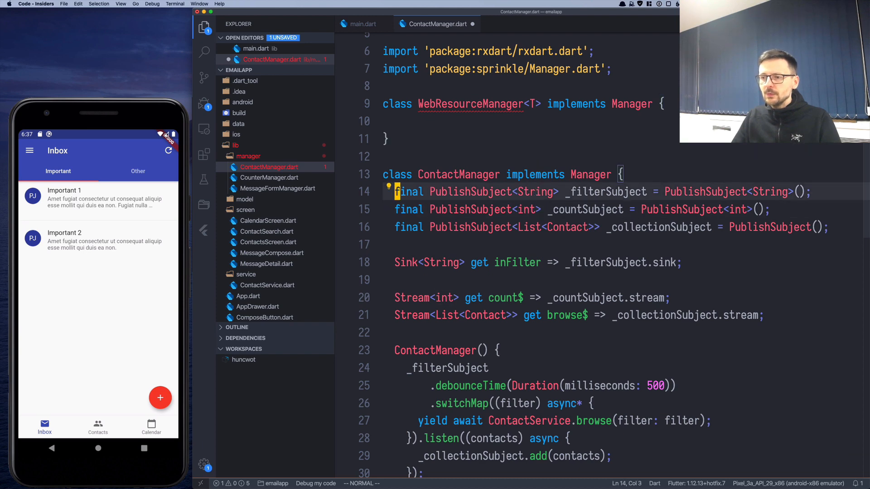
{"action": "scroll", "scroll_direction": "down", "scroll_amount": 3}
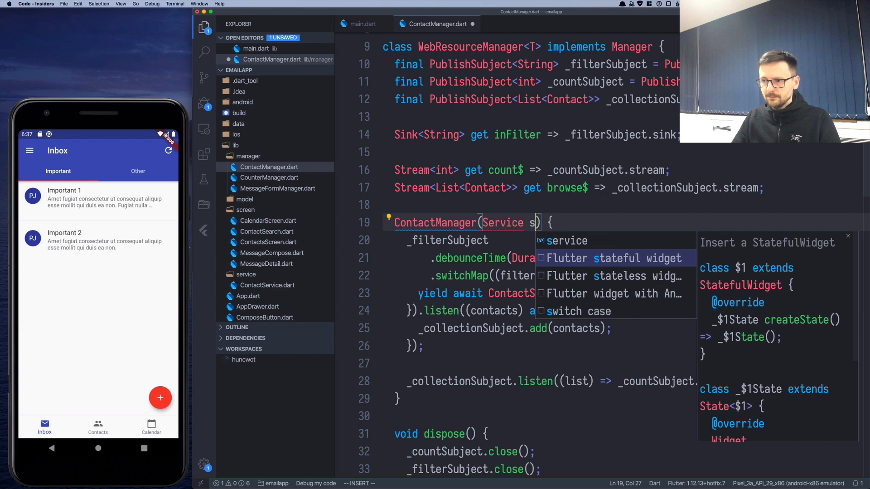
{"action": "type", "text": "ervice"}
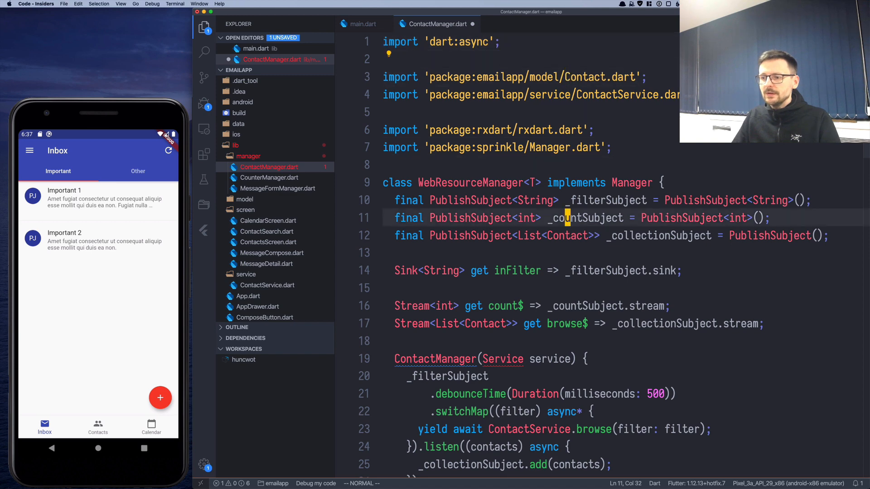
{"action": "scroll", "scroll_direction": "down", "scroll_amount": 3}
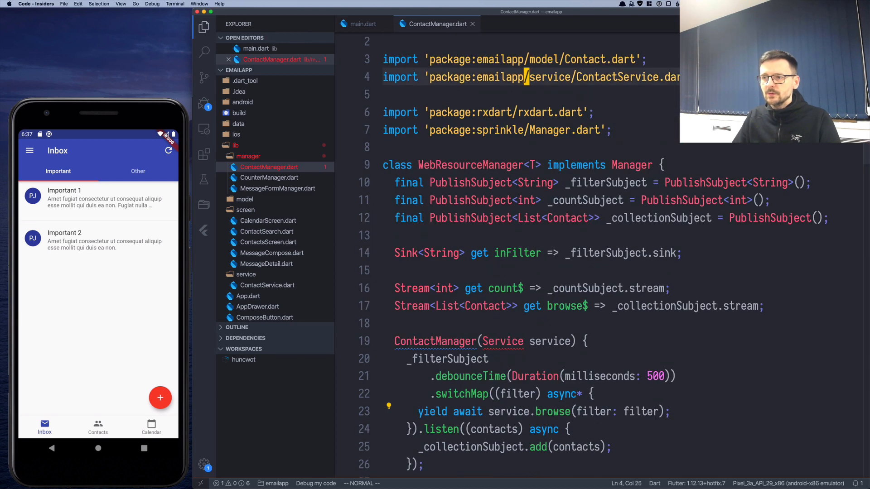
{"action": "type", "text": "a"}
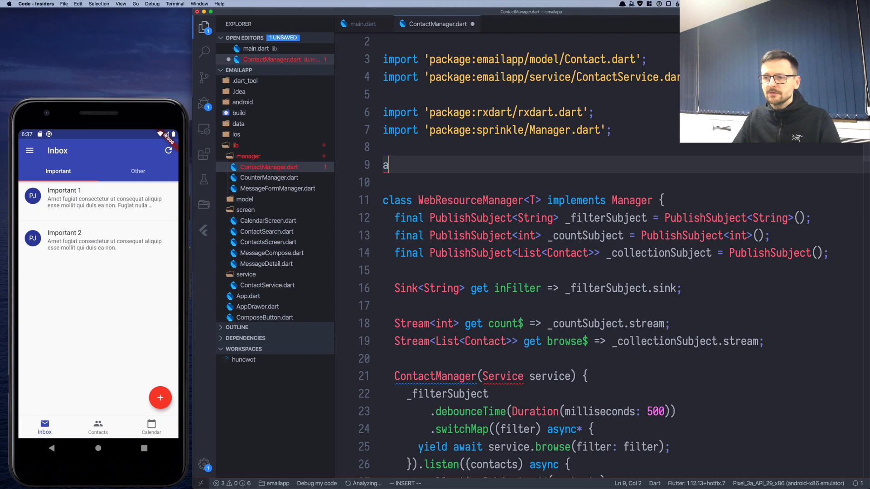
Step: Define abstract class Service<T> with Future<List<T>> browse({String filter})
{"action": "type", "text": "bstract"}
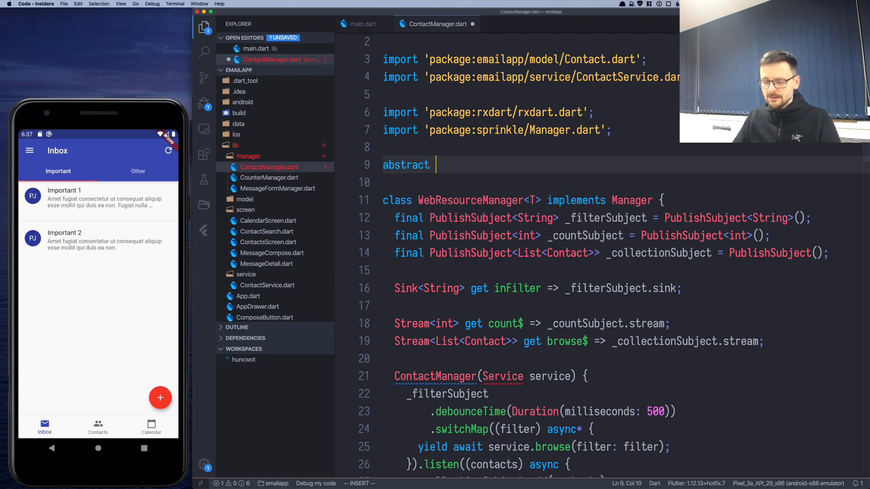
{"action": "type", "text": "class Servi"}
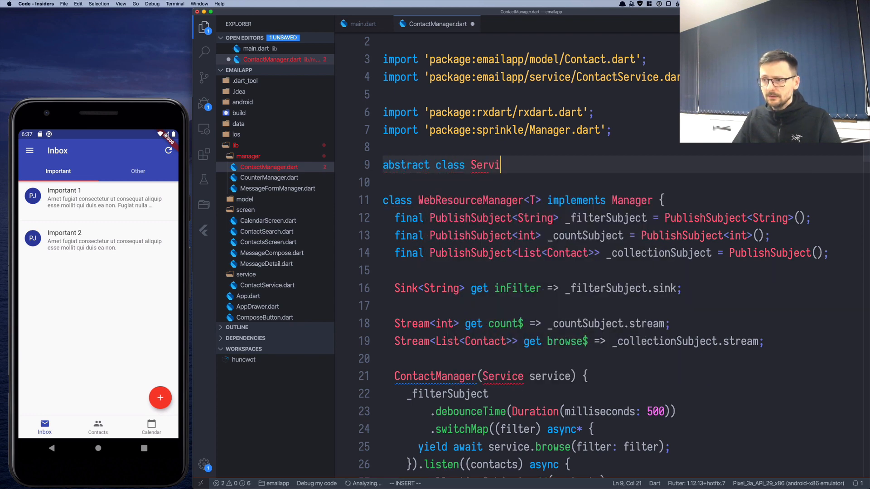
{"action": "type", "text": "ce<T> {"}
{"action": "type", "text": "b"}
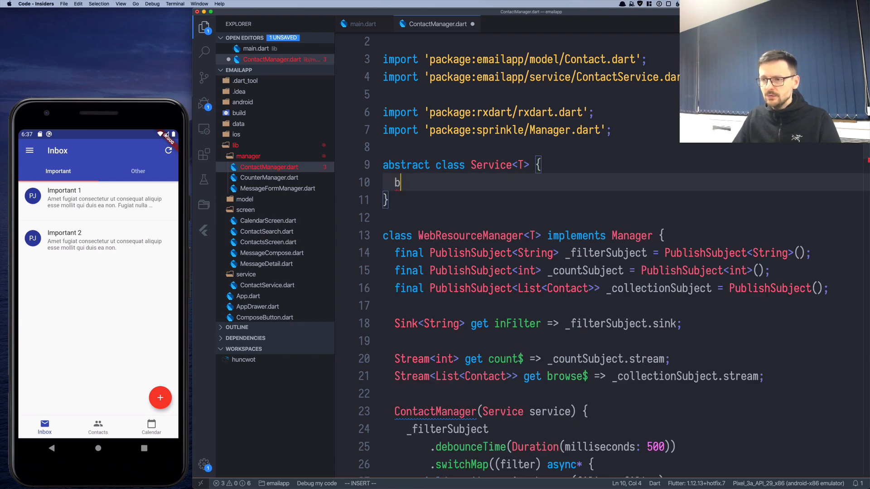
{"action": "type", "text": "rowse()"}
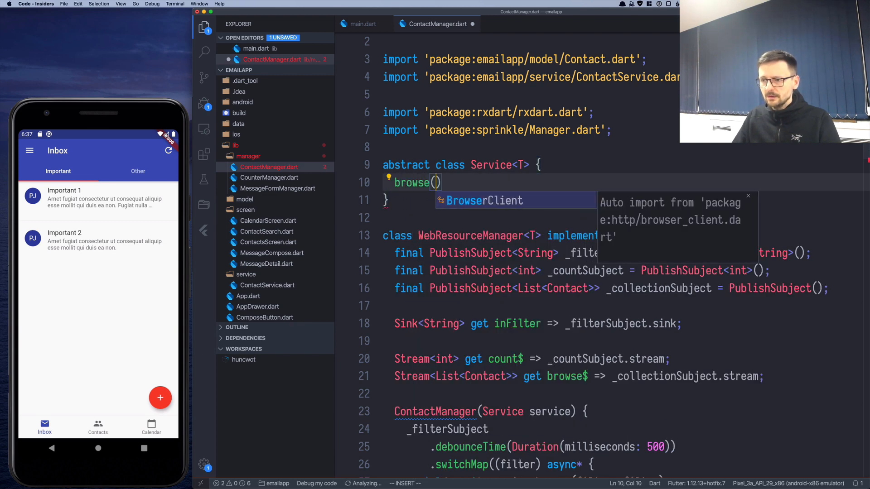
{"action": "type", "text": "{String fliter}"}
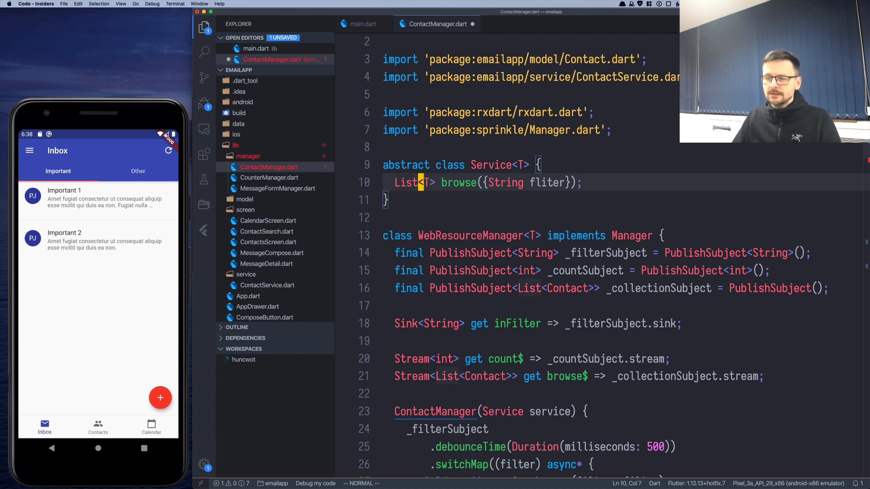
{"action": "type", "text": "Future"}
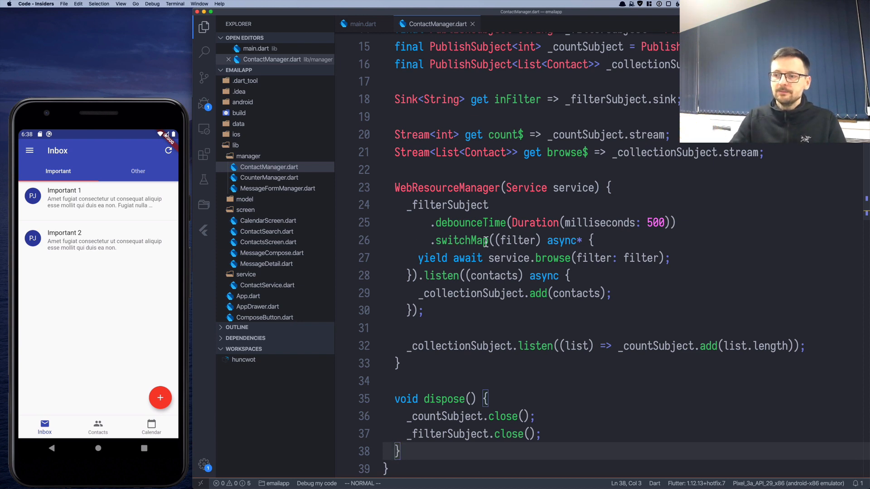
{"action": "mouse_move", "coordinate": [517, 240]}
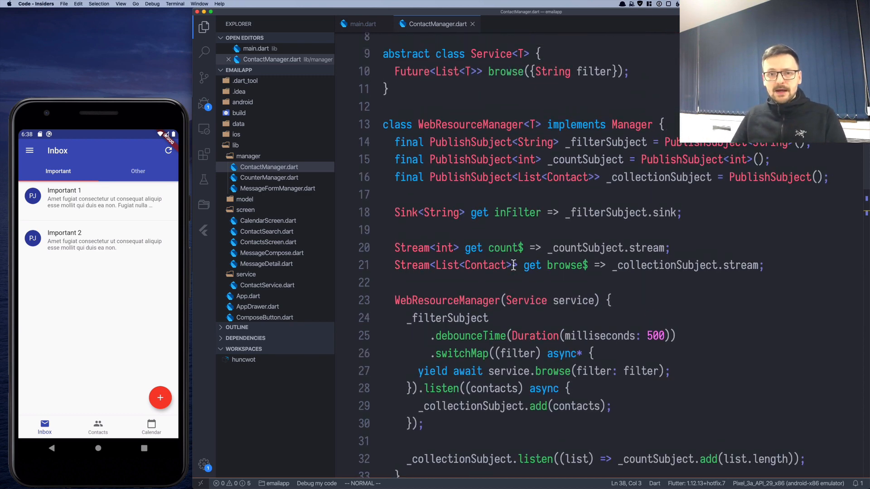
Step: In main.dart, register ContactManager as WebResourceManager<Contact>() with imports
{"action": "scroll", "scroll_direction": "down", "scroll_amount": 3}
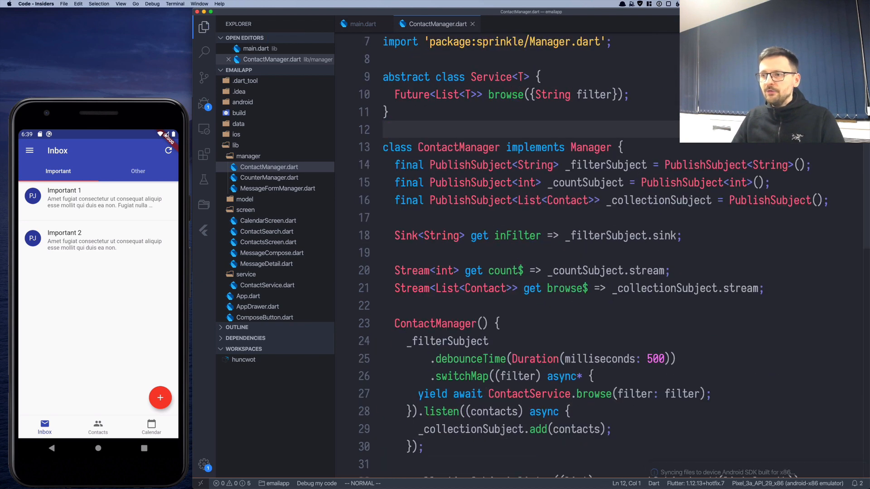
{"action": "left_click", "coordinate": [510, 94]}
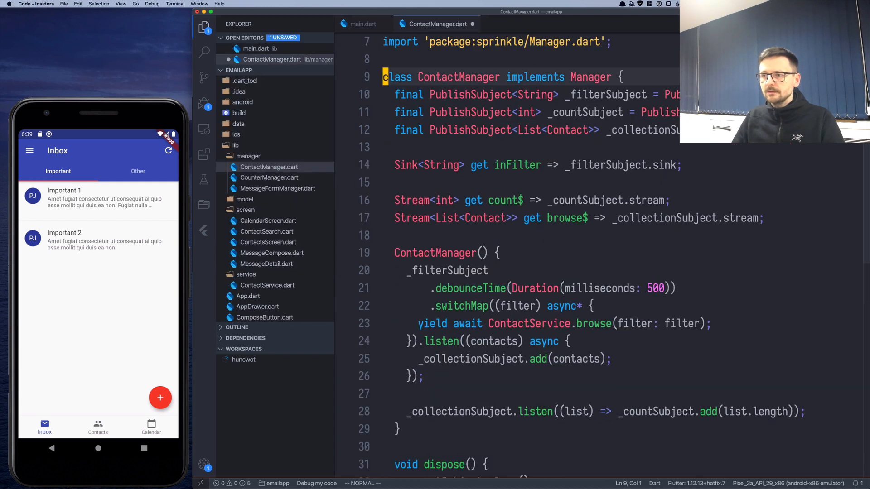
{"action": "left_click", "coordinate": [362, 24]}
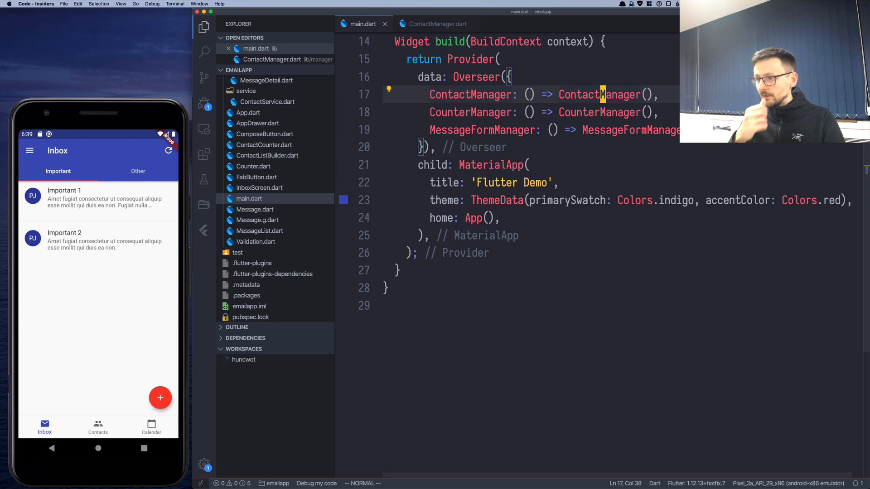
{"action": "scroll", "scroll_direction": "up", "scroll_amount": 3}
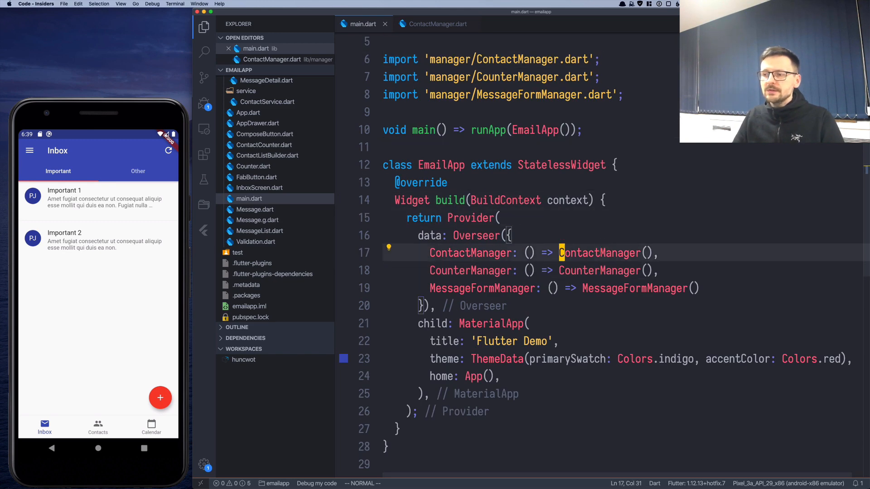
{"action": "key", "text": "Delete"}
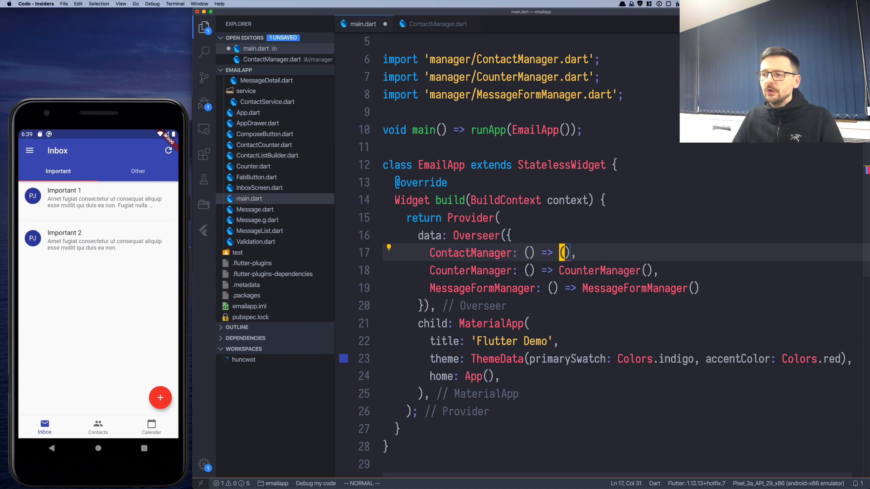
{"action": "type", "text": "WebRs"}
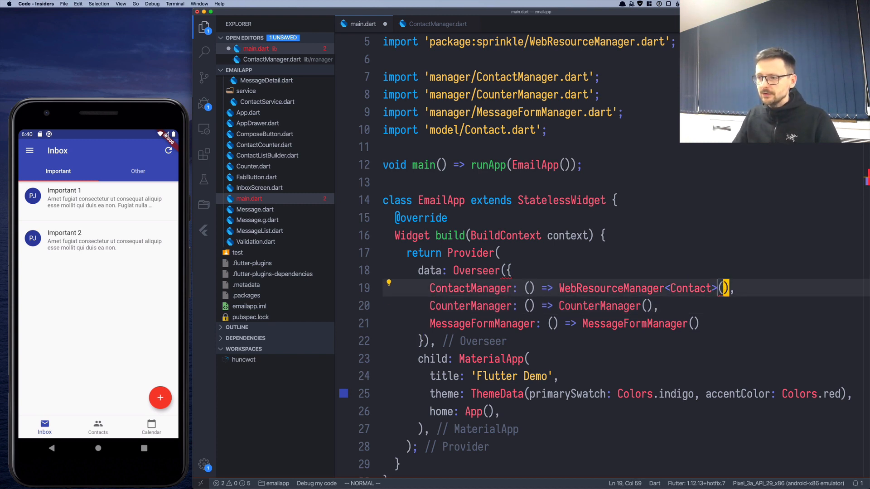
Step: Quick Open ContactService.dart by searching 'contacts'
{"action": "key", "text": "cmd+p"}
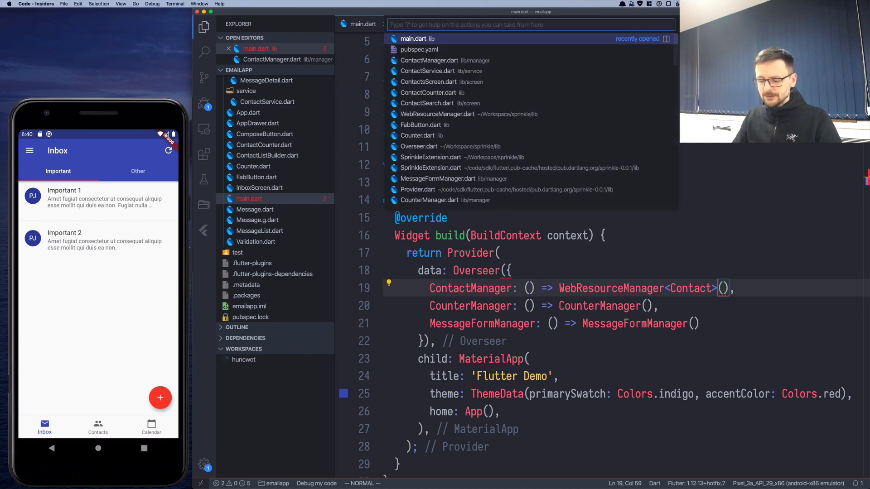
{"action": "type", "text": "contacts = collection.map((_) => Contact.fromJson(_));"}
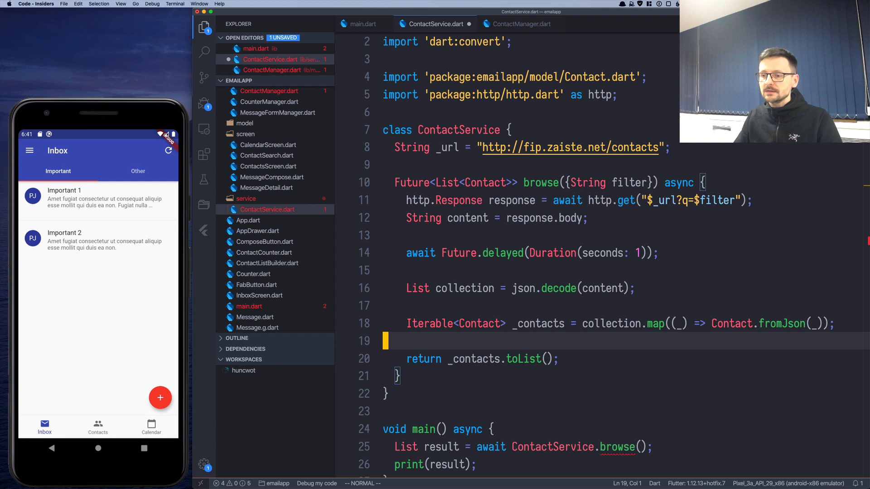
Step: Pass ContactService() into WebResourceManager<Contact>() in main.dart and import its library
{"action": "scroll", "scroll_direction": "down", "scroll_amount": 3}
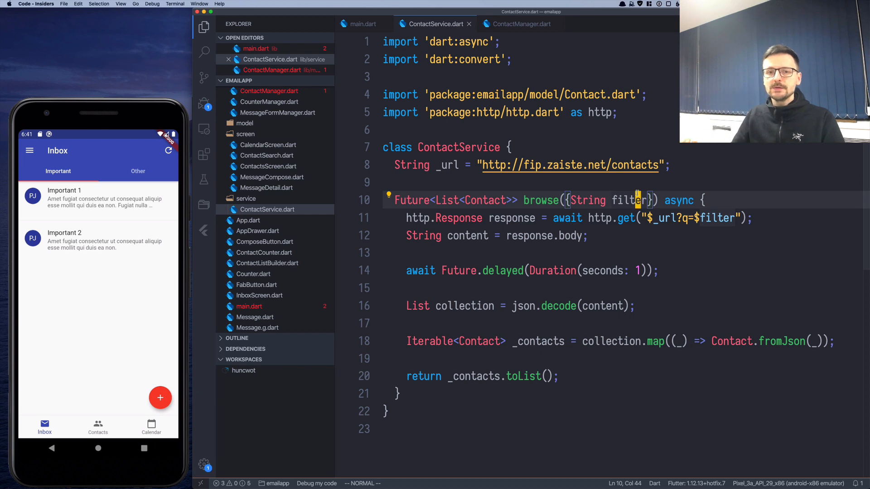
{"action": "left_click", "coordinate": [363, 24]}
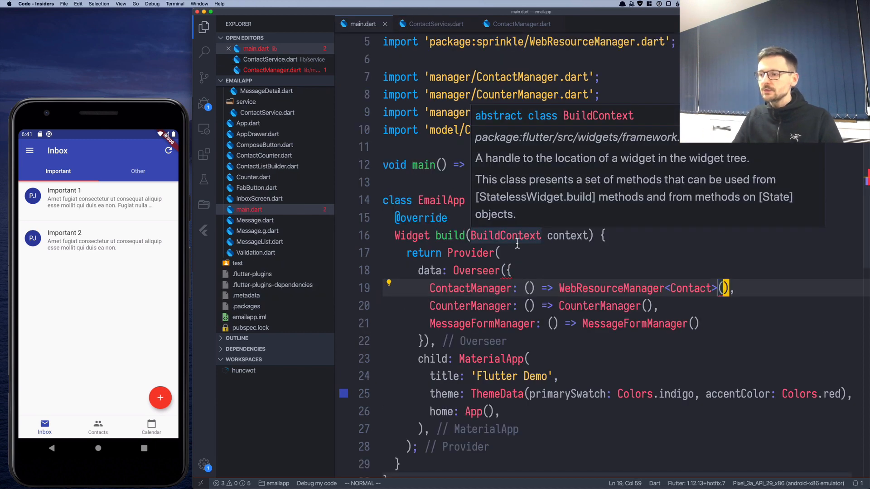
{"action": "type", "text": "C"}
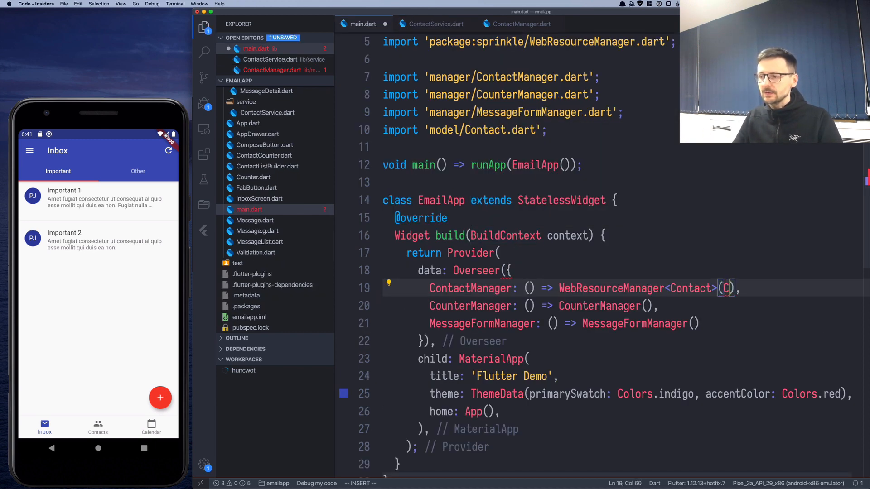
{"action": "type", "text": "ontactService("}
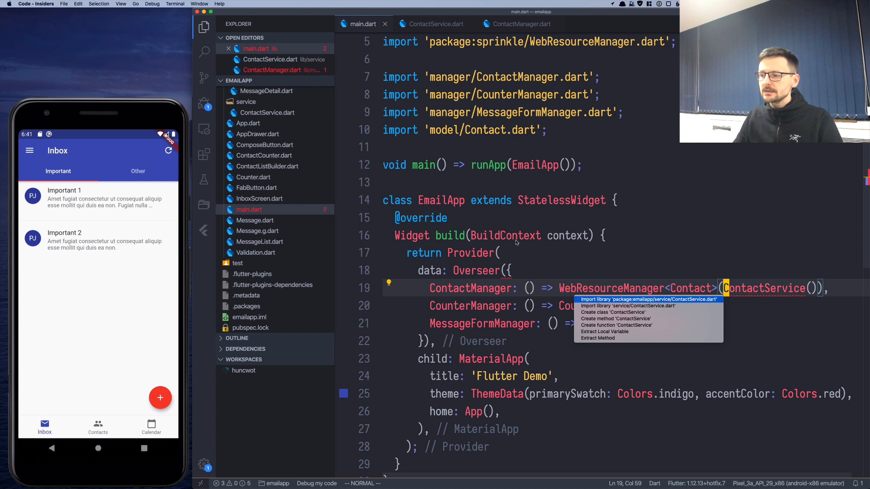
{"action": "left_click", "coordinate": [647, 300]}
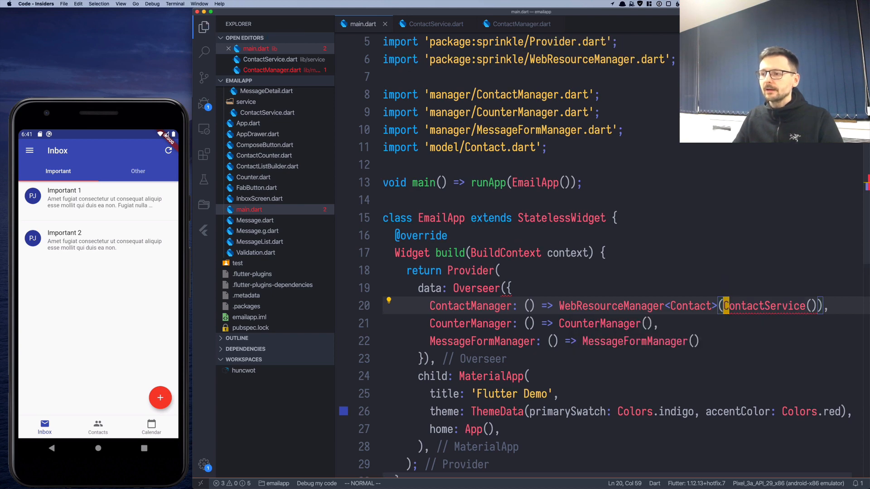
Step: Return to ContactService.dart at its class declaration
{"action": "left_click", "coordinate": [436, 24]}
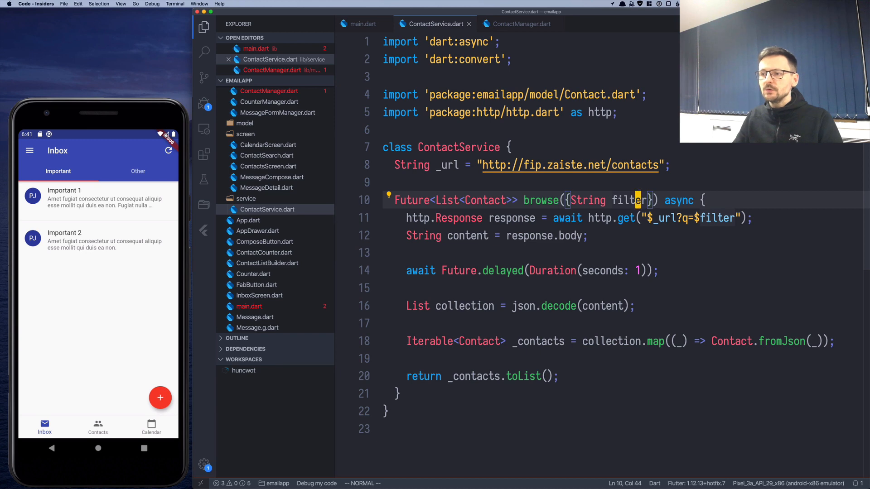
{"action": "left_click", "coordinate": [638, 165]}
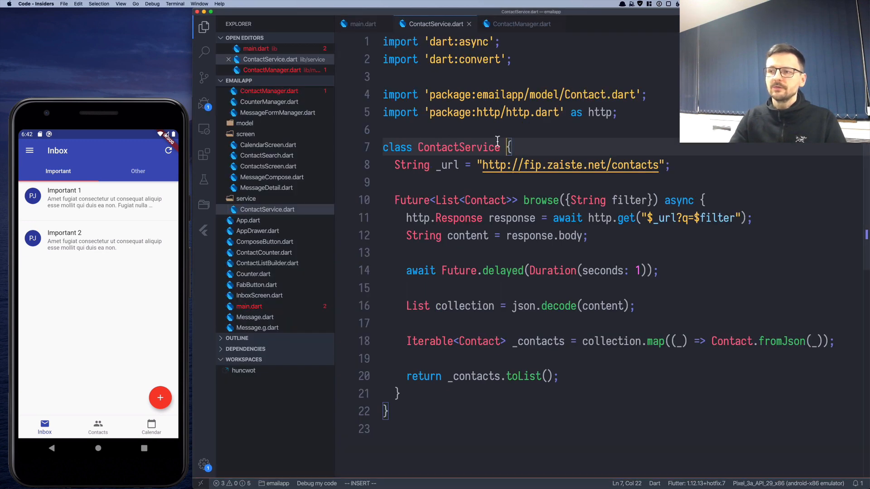
Step: Make ContactService implement Service<Contact>, importing sprinkle's Service.dart
{"action": "type", "text": "implements"}
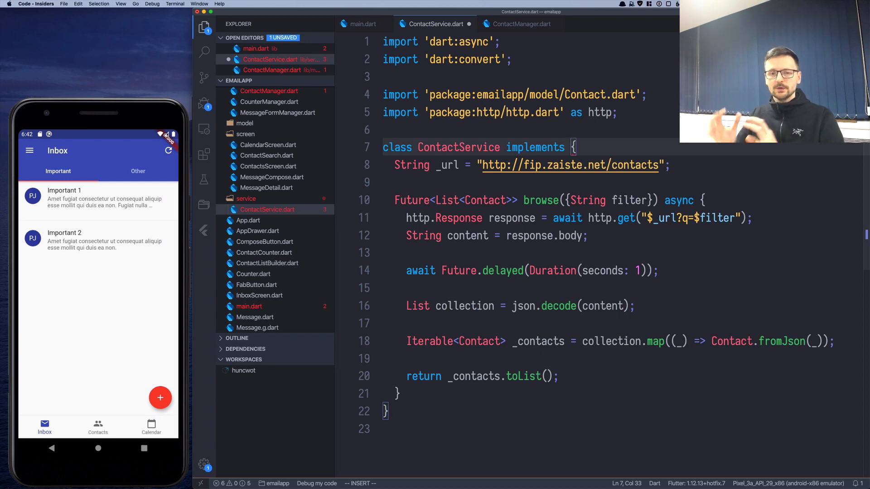
{"action": "type", "text": "Service<Contact>"}
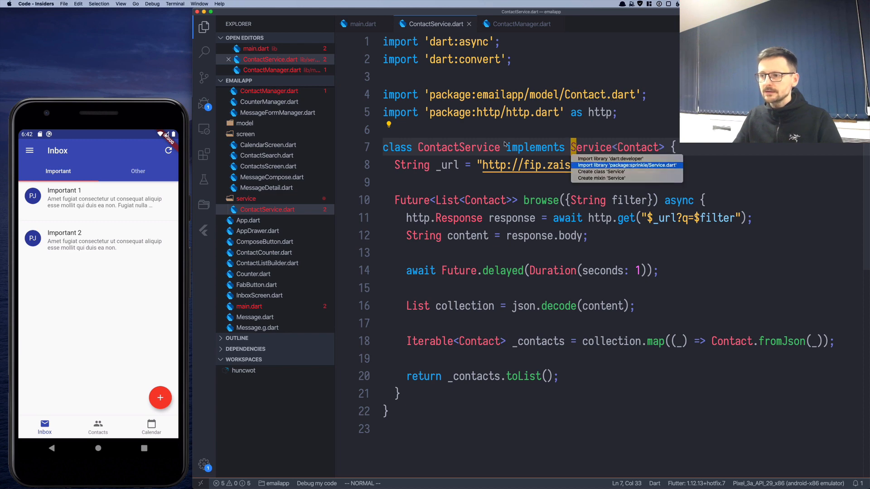
{"action": "left_click", "coordinate": [363, 23]}
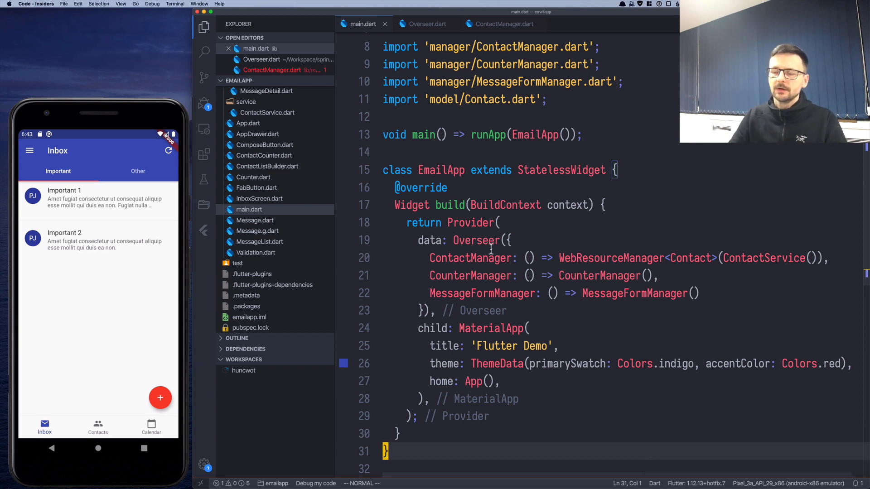
{"action": "mouse_move", "coordinate": [476, 239]}
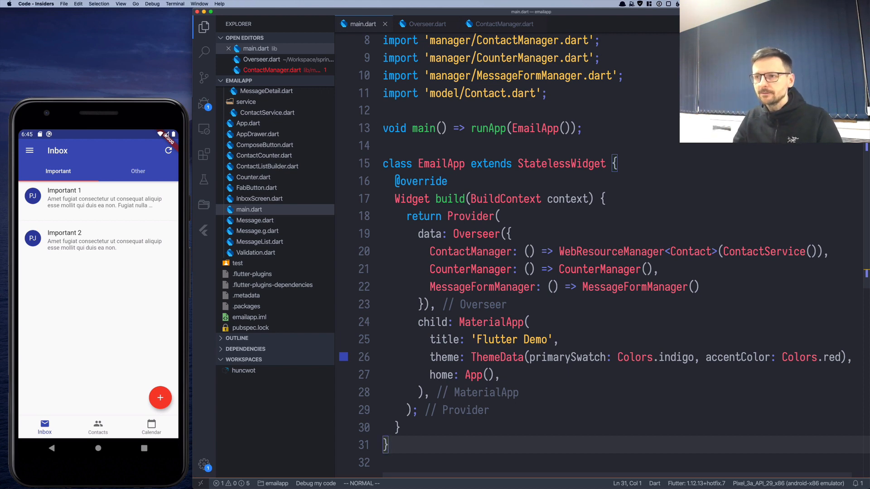
Step: Write Overseer register<T>(_factory) storing _factories[T] = _factory and returning this
{"action": "left_click", "coordinate": [427, 24]}
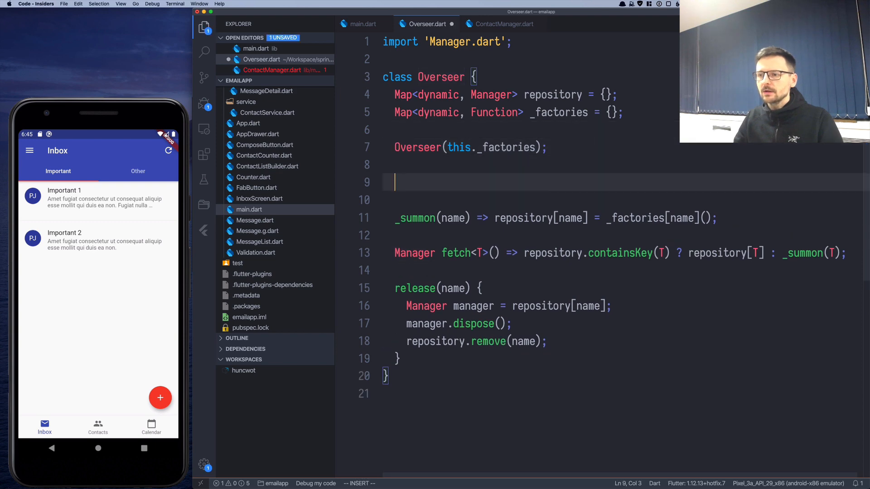
{"action": "type", "text": "register"}
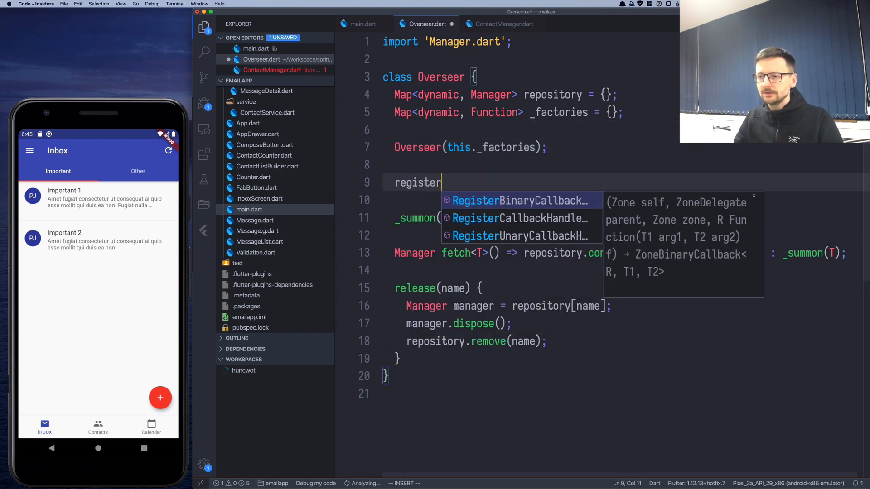
{"action": "type", "text": "<T>"}
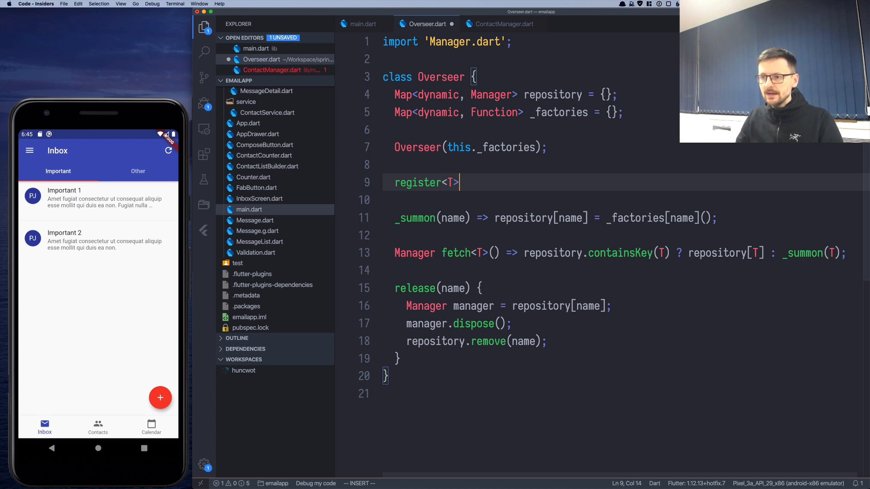
{"action": "type", "text": "()"}
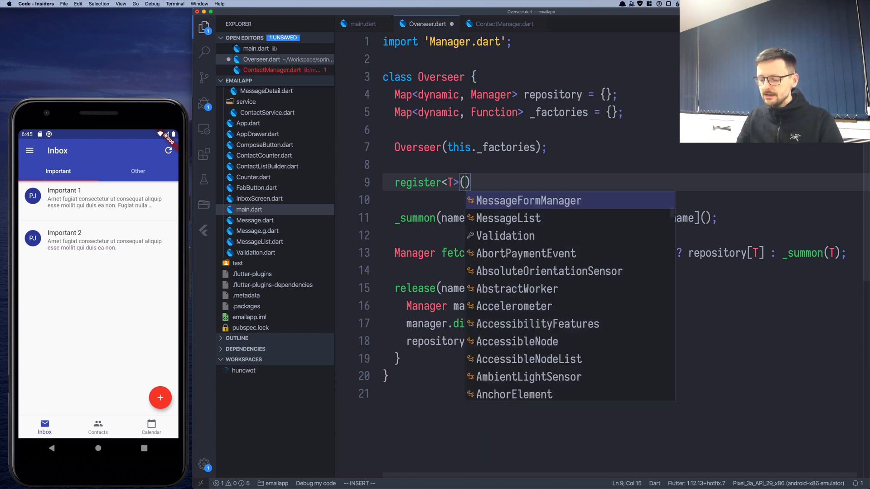
{"action": "type", "text": "_facto"}
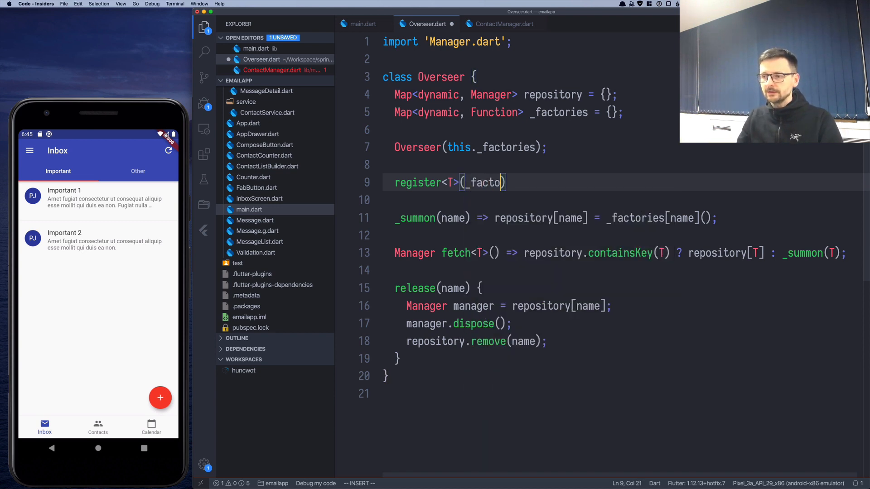
{"action": "type", "text": "ry"}
{"action": "left_click", "coordinate": [532, 199]}
{"action": "type", "text": "_"}
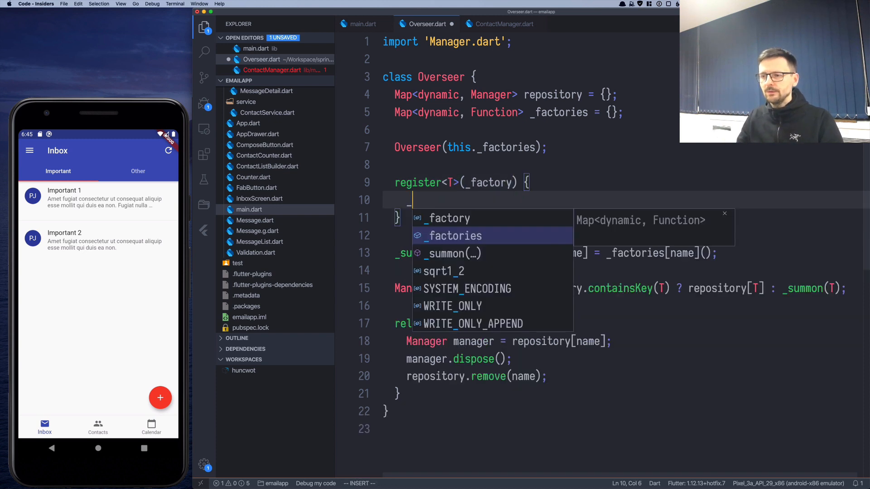
{"action": "type", "text": "factories[T"}
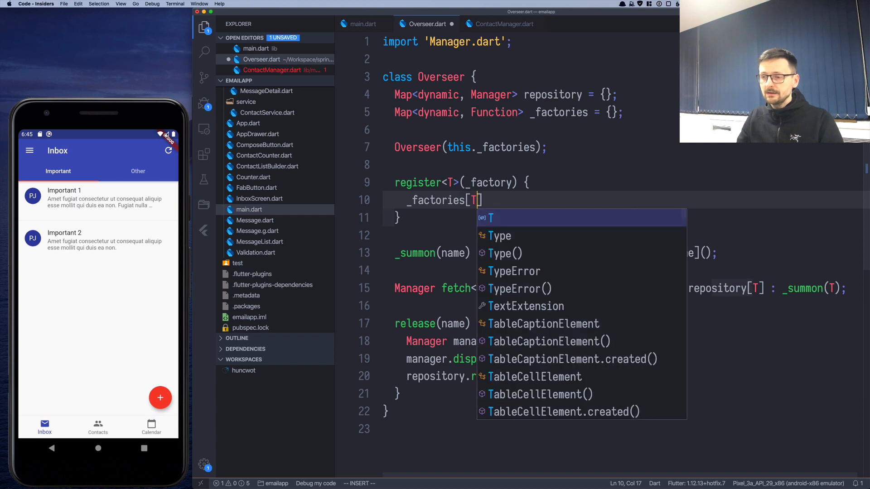
{"action": "type", "text": "="}
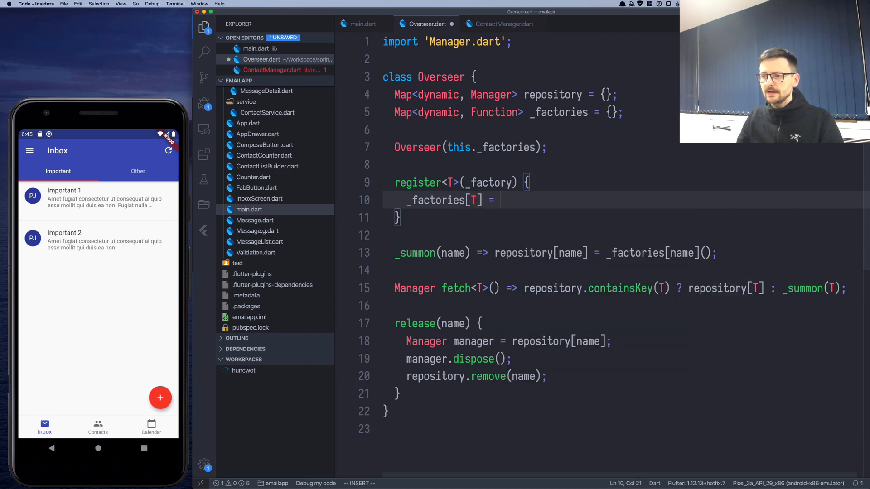
{"action": "type", "text": "_factory;"}
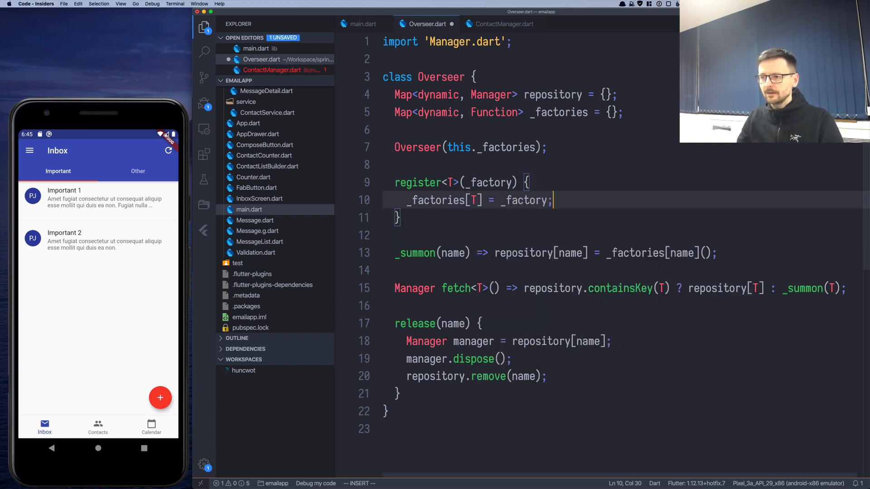
{"action": "key", "text": "enter"}
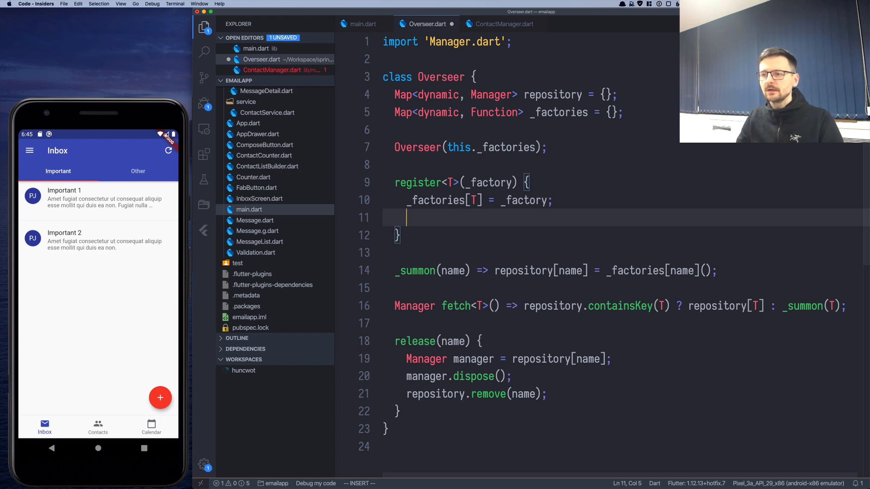
{"action": "type", "text": "return this;"}
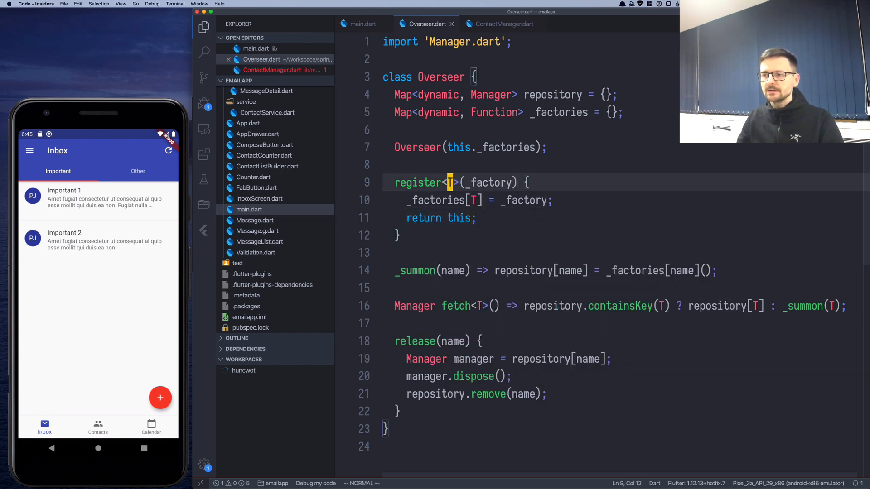
{"action": "type", "text": "Overs"}
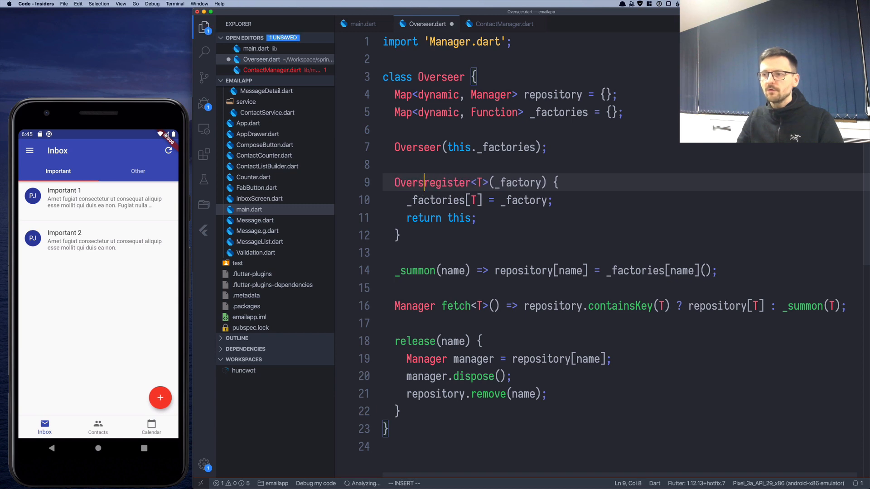
{"action": "key", "text": "Escape"}
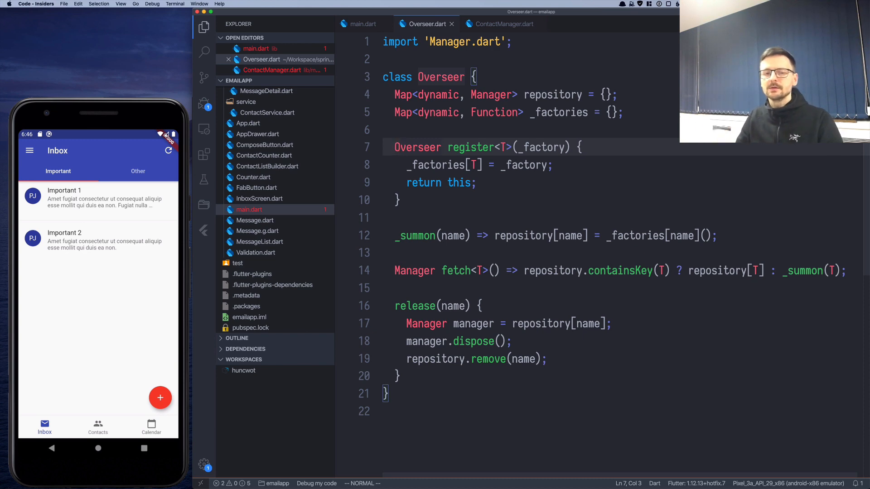
Step: Comment out the manager map and chain .register<WebResourceManager<Contact>> with a ContactService factory
{"action": "left_click", "coordinate": [362, 23]}
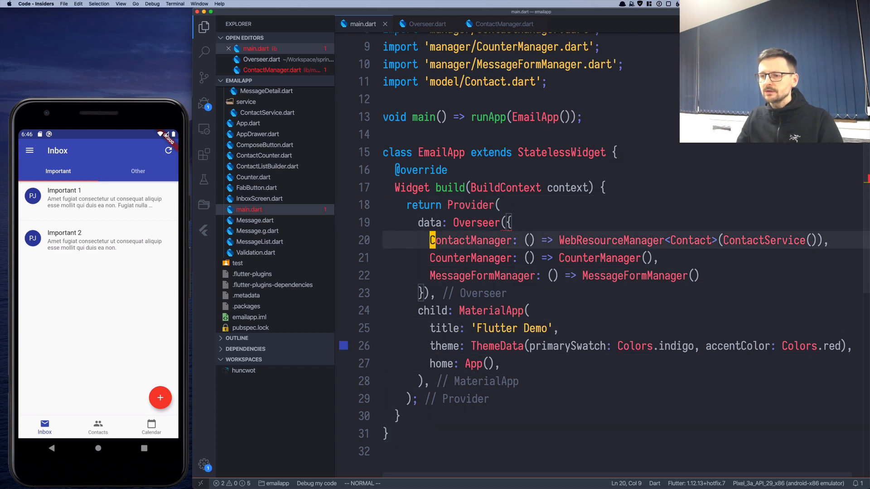
{"action": "key", "text": "cmd+/"}
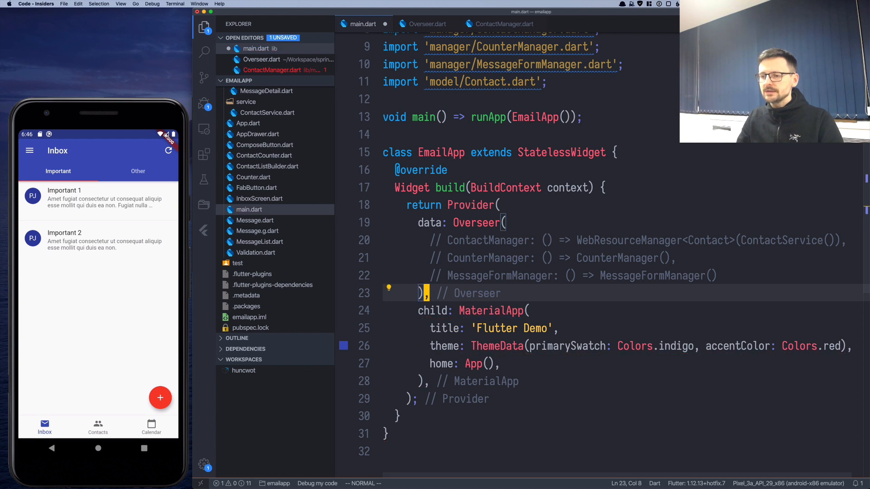
{"action": "type", "text": ".register"}
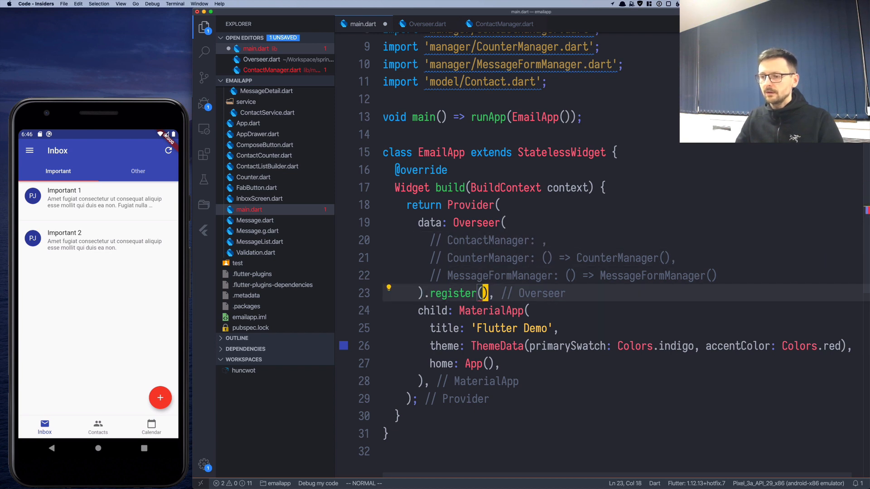
{"action": "type", "text": "() => WebResourceManager<Contact>(ContactService())"}
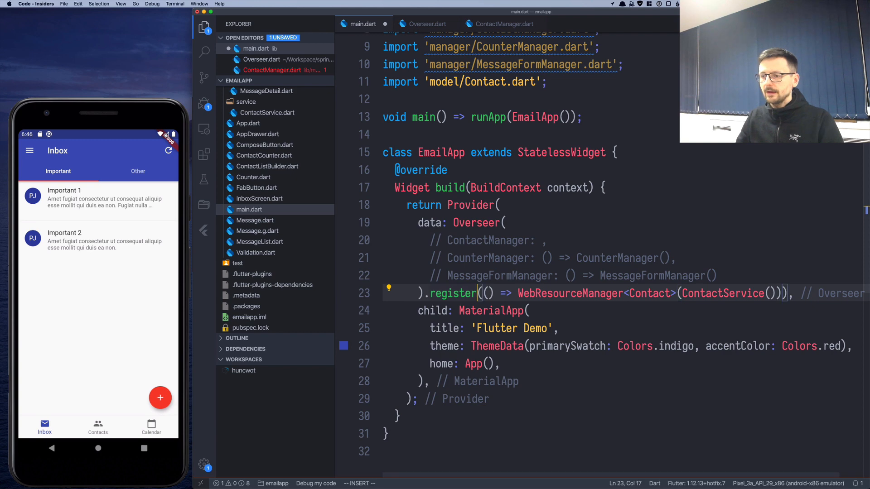
{"action": "type", "text": "<WebResourceManager<"}
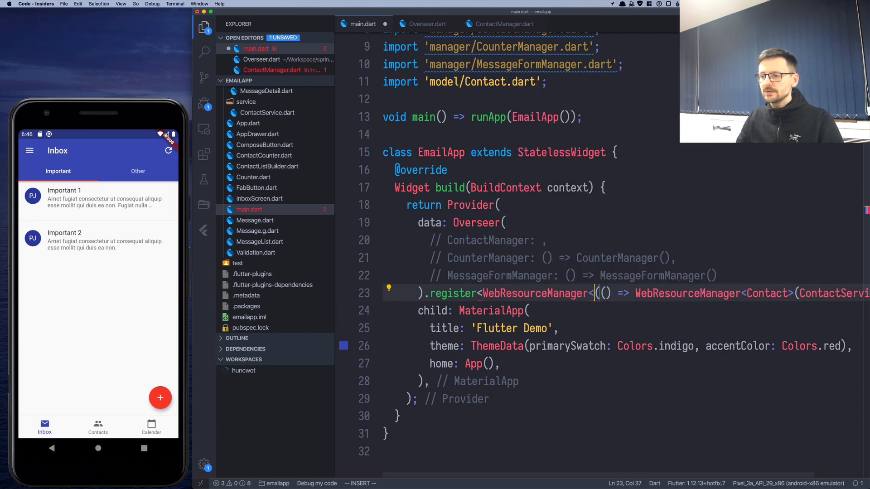
{"action": "type", "text": "Contact"}
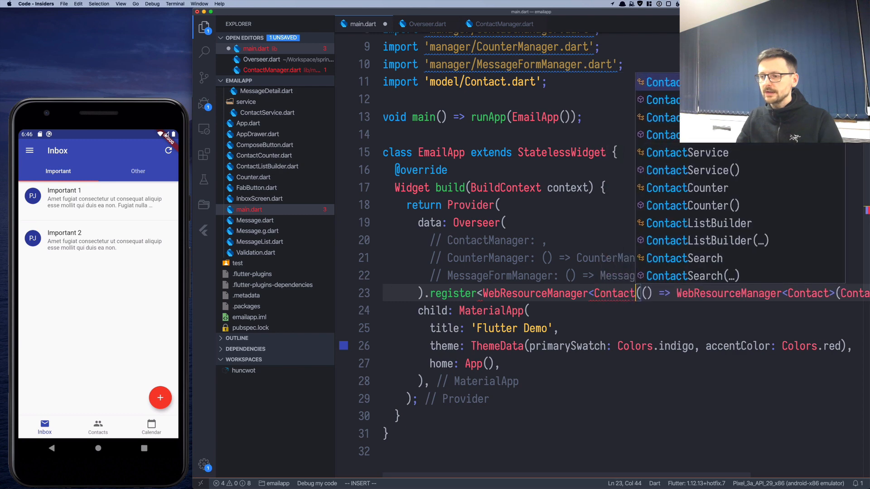
{"action": "key", "text": "Escape"}
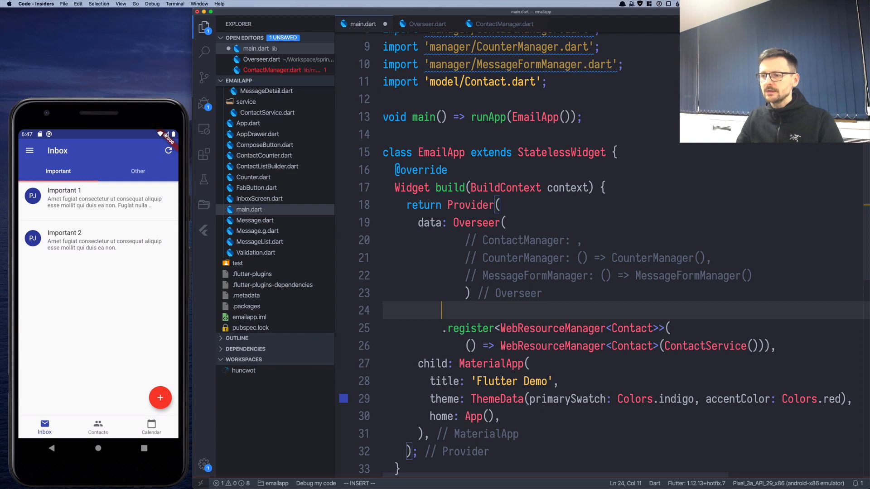
Step: Chain .register<CounterManager>(() => CounterManager()) and .register<MessageFormManager>(...) onto Overseer() and save main.dart
{"action": "type", "text": ".register"}
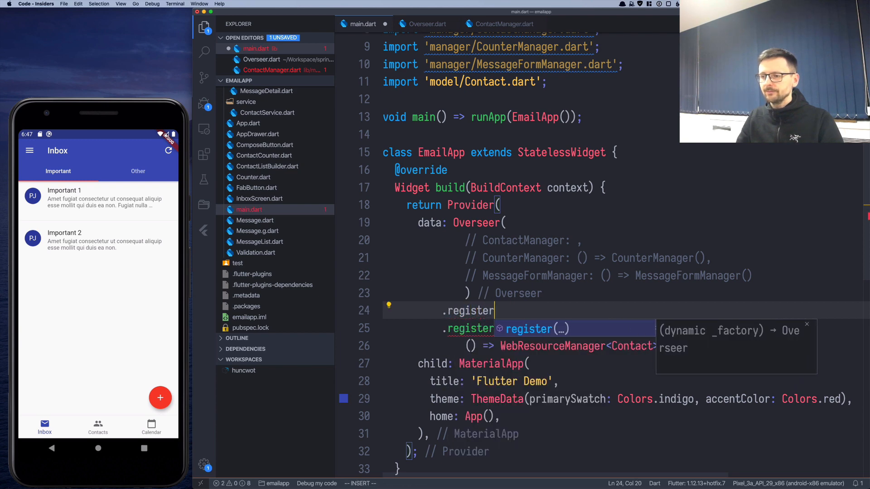
{"action": "type", "text": "<CounterManager>"}
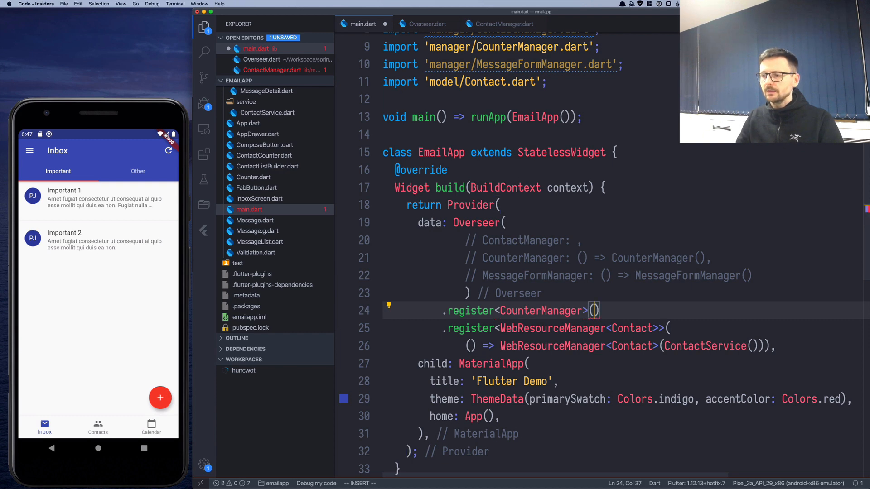
{"action": "type", "text": "() => C)"}
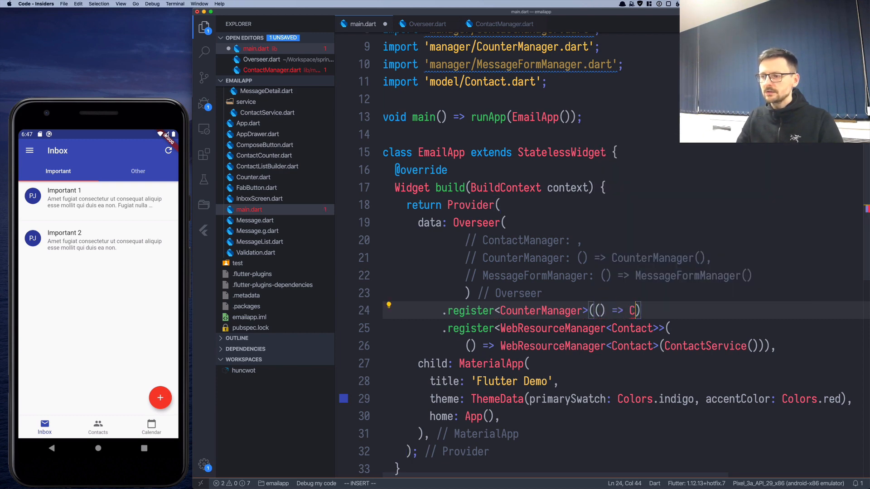
{"action": "type", "text": "ounterManager("}
{"action": "left_click", "coordinate": [608, 240]}
{"action": "type", "text": "."}
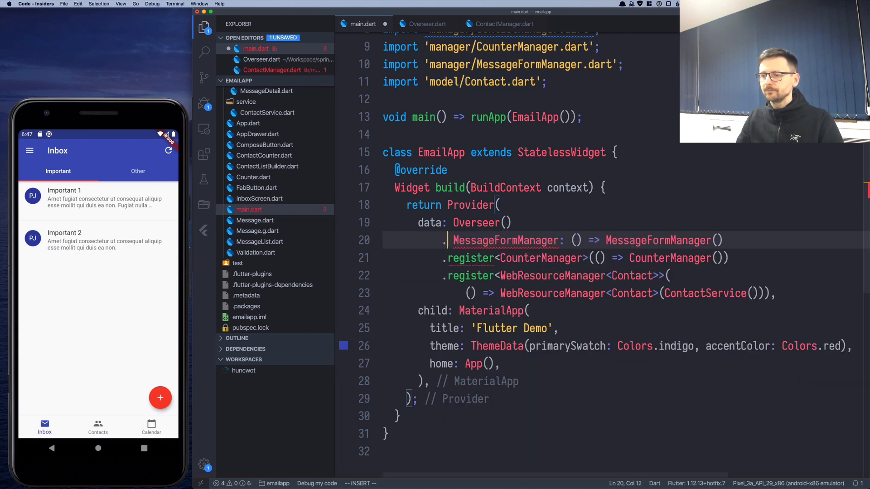
{"action": "type", "text": "register("}
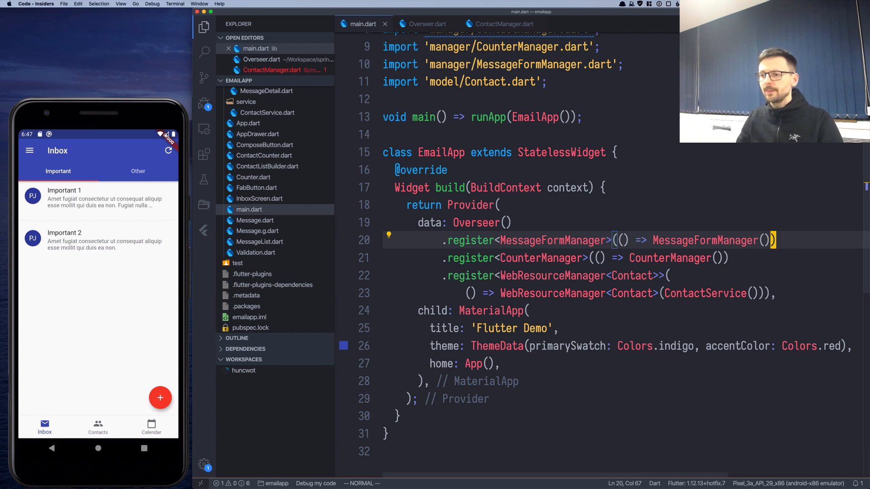
{"action": "mouse_move", "coordinate": [604, 294]}
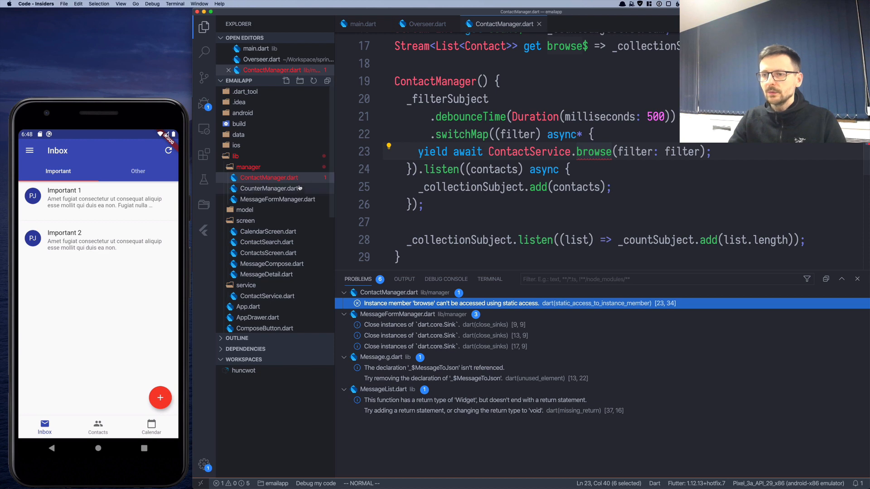
Step: Delete ContactManager.dart and change ContactCounter's fetch to context.fetch<WebResourceManager<Contact>>() with imports fixed
{"action": "right_click", "coordinate": [268, 178]}
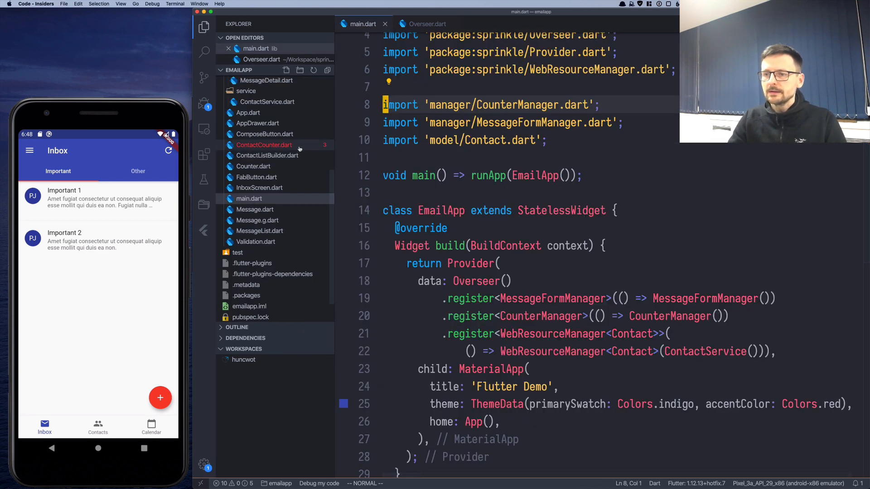
{"action": "left_click", "coordinate": [263, 145]}
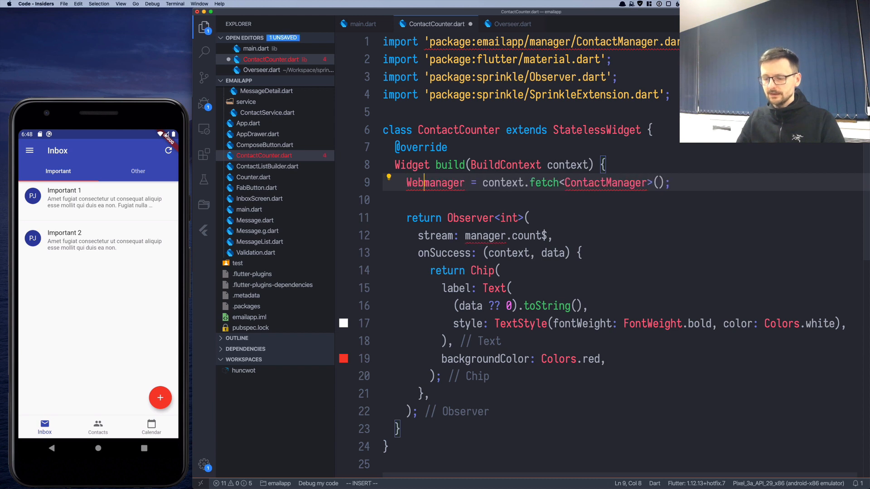
{"action": "type", "text": "ResourceManager<Contact>"}
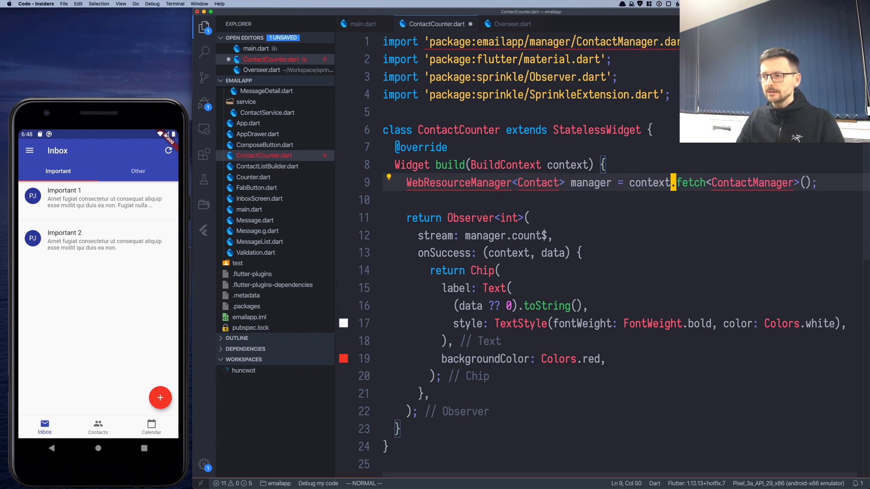
{"action": "type", "text": "W"}
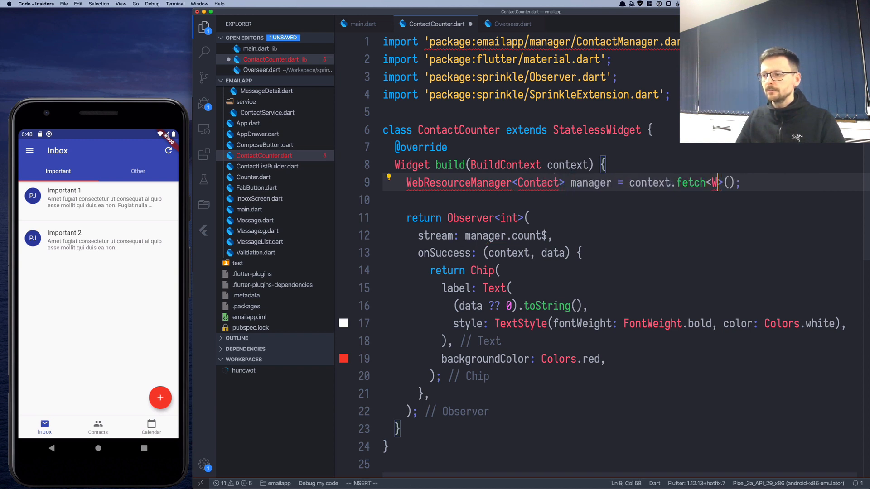
{"action": "type", "text": "ebResrouce"}
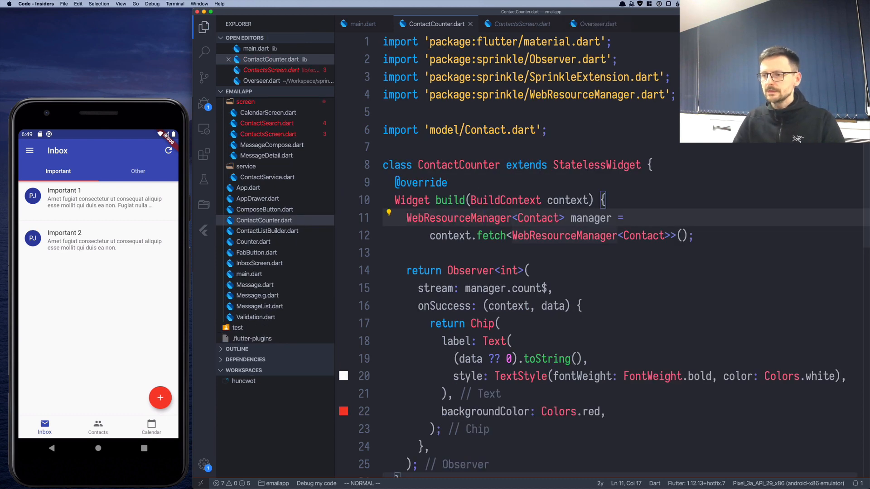
Step: In sprinkle's WebResourceManager.dart, rename the list stream getter back to collection$ and save
{"action": "left_click", "coordinate": [520, 23]}
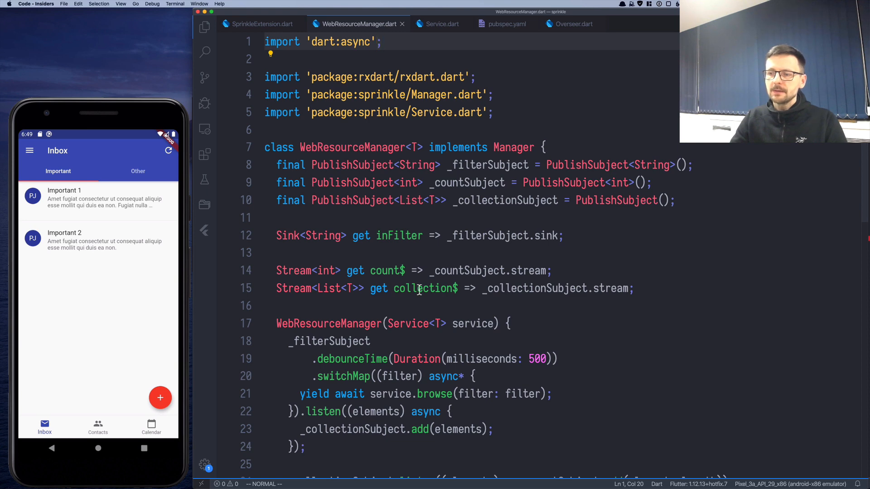
{"action": "type", "text": "br"}
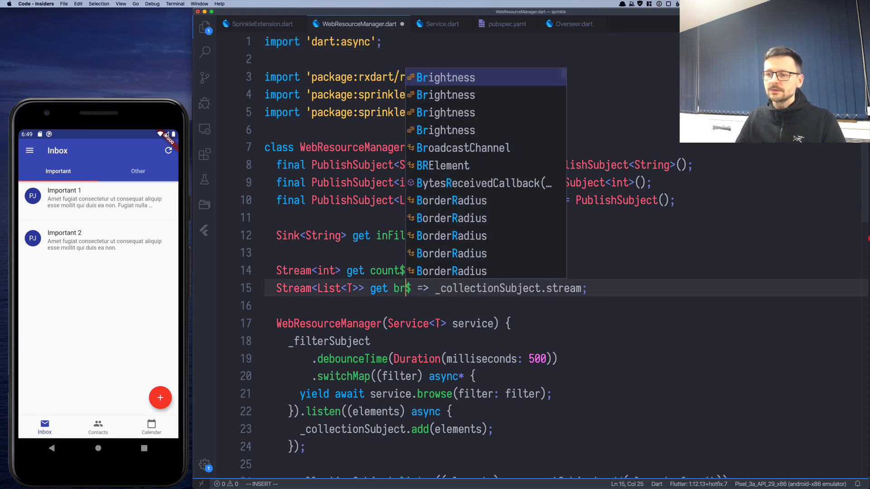
{"action": "key", "text": "Escape"}
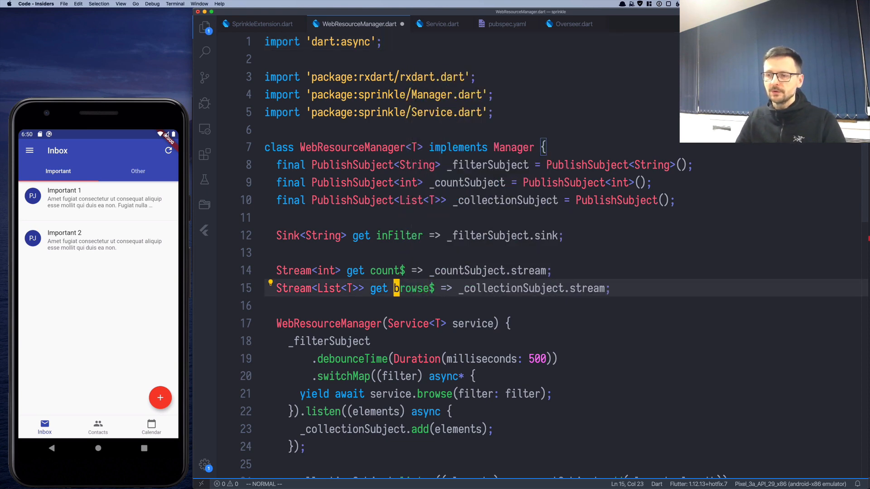
{"action": "type", "text": "collection"}
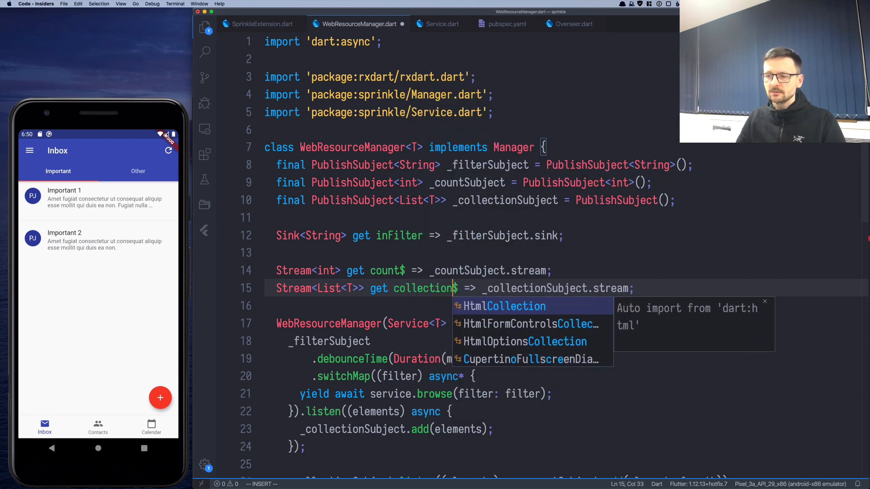
{"action": "key", "text": "Escape"}
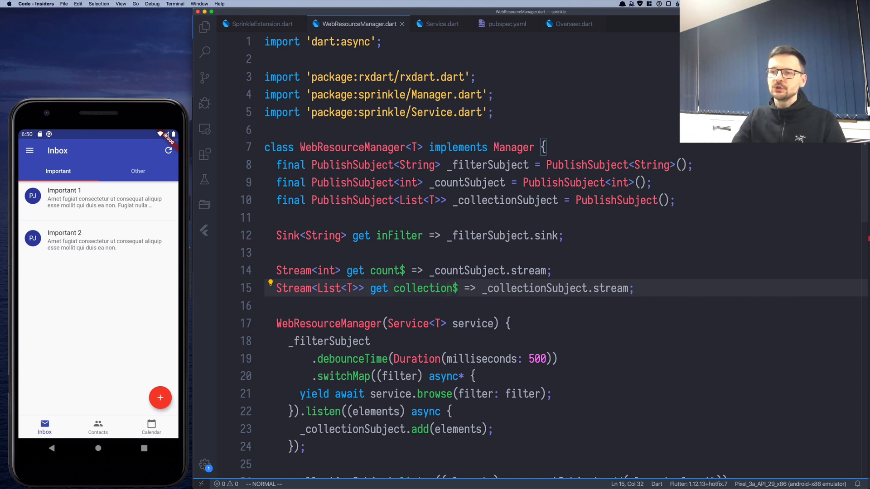
{"action": "mouse_move", "coordinate": [398, 236]}
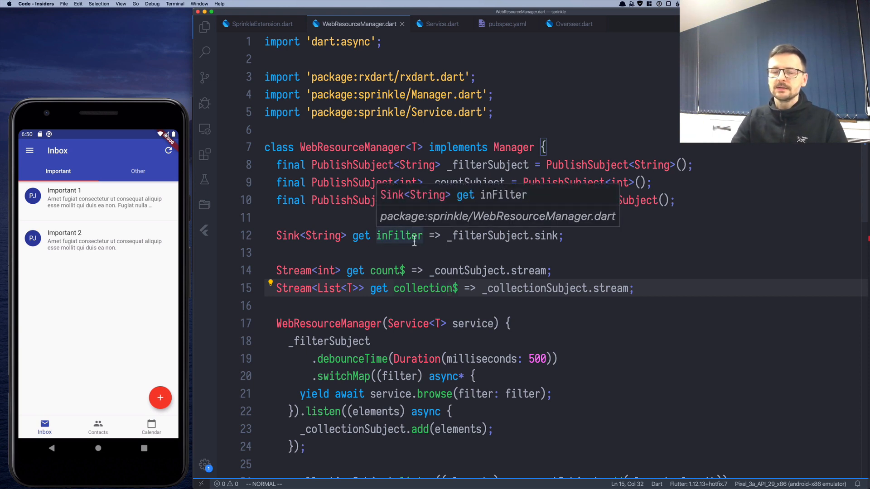
{"action": "mouse_move", "coordinate": [387, 275]}
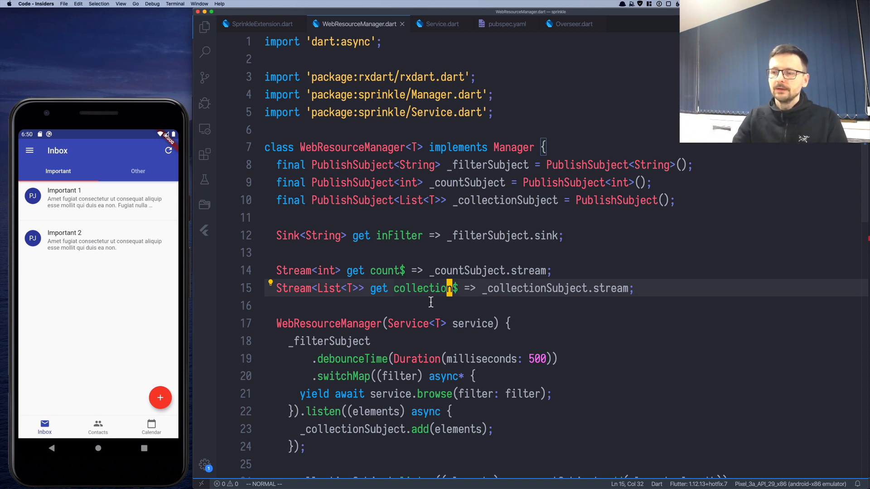
{"action": "mouse_move", "coordinate": [410, 323]}
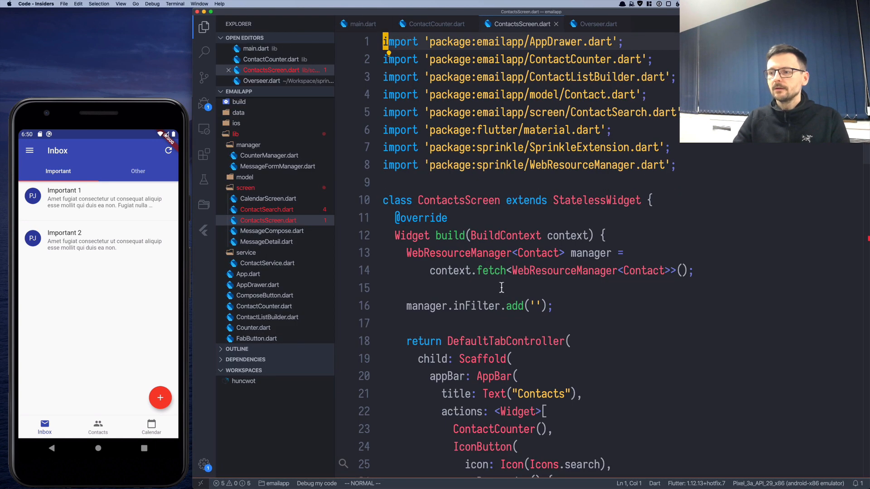
Step: Replace manager.browse$ with collection$ in ContactsScreen.dart and ContactSearch.dart and save both
{"action": "scroll", "scroll_direction": "down", "scroll_amount": 3}
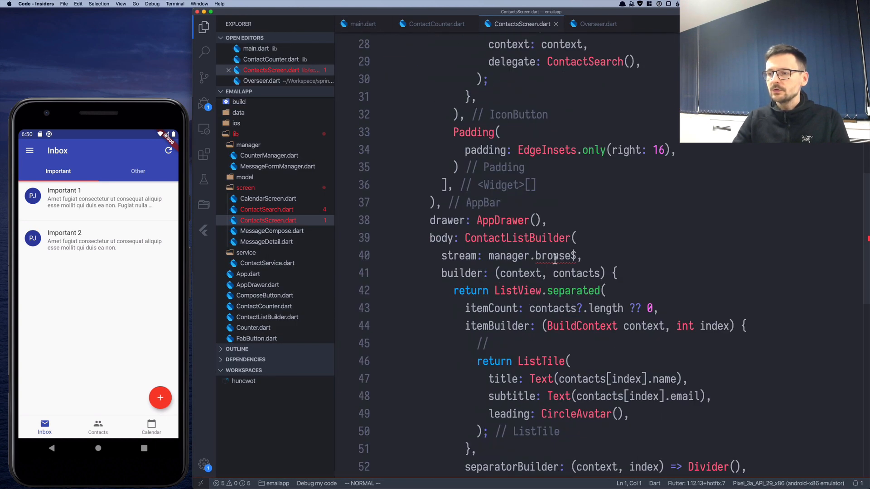
{"action": "type", "text": "co"}
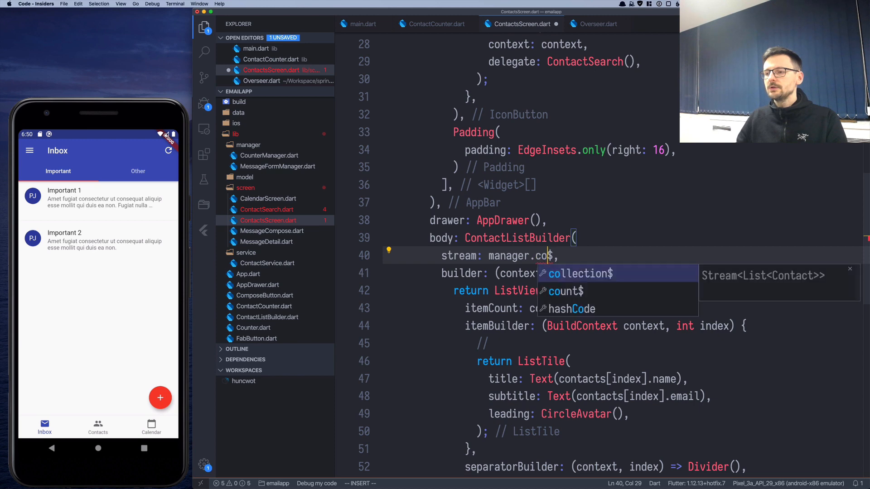
{"action": "left_click", "coordinate": [604, 24]}
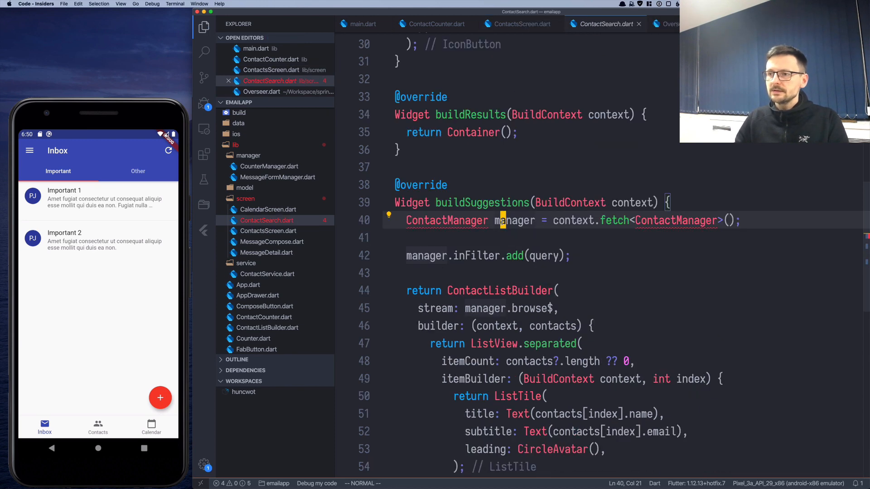
{"action": "left_click", "coordinate": [518, 23]}
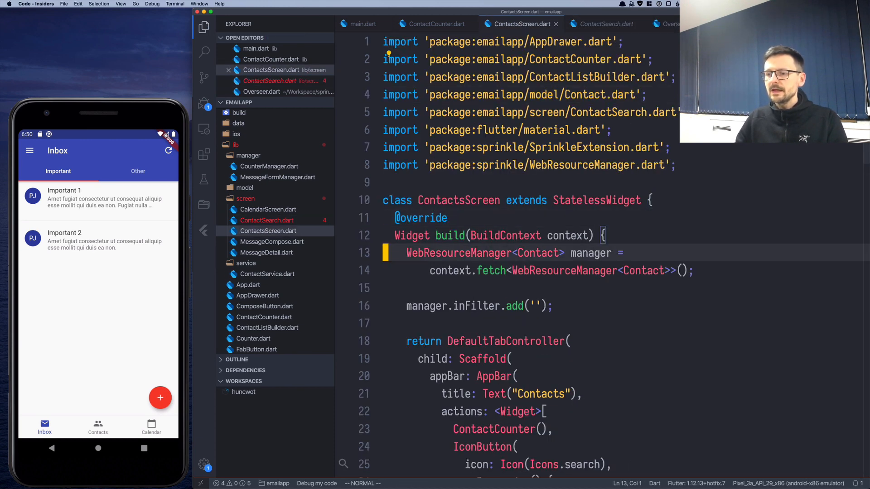
{"action": "left_click", "coordinate": [604, 23]}
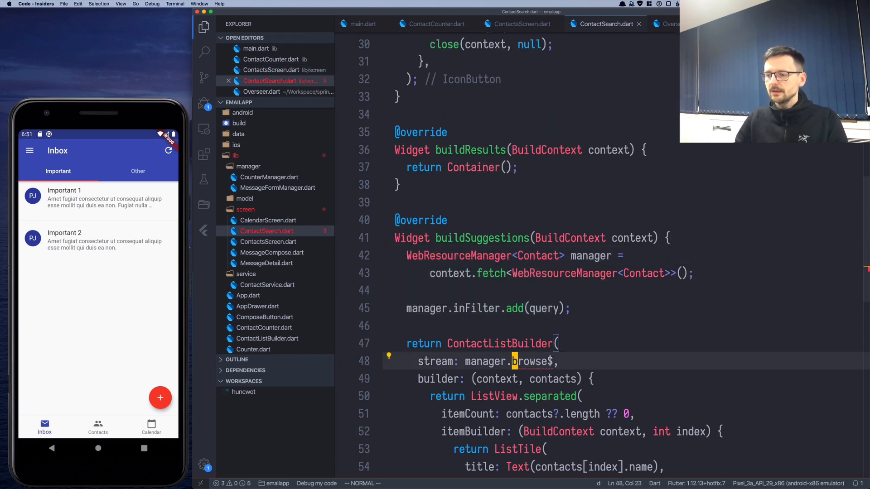
{"action": "type", "text": "collection"}
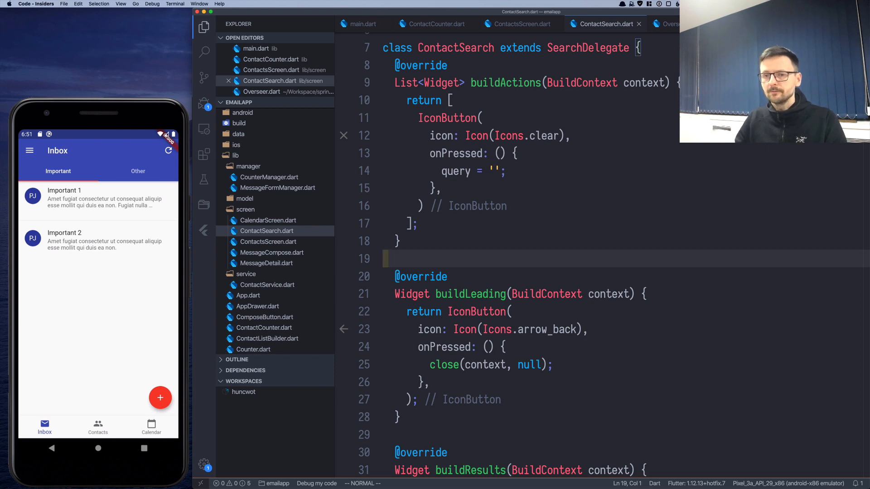
Step: Show the Contacts tab in the emulator and search 'owe' to narrow results to Ervin Howell
{"action": "left_click", "coordinate": [97, 427]}
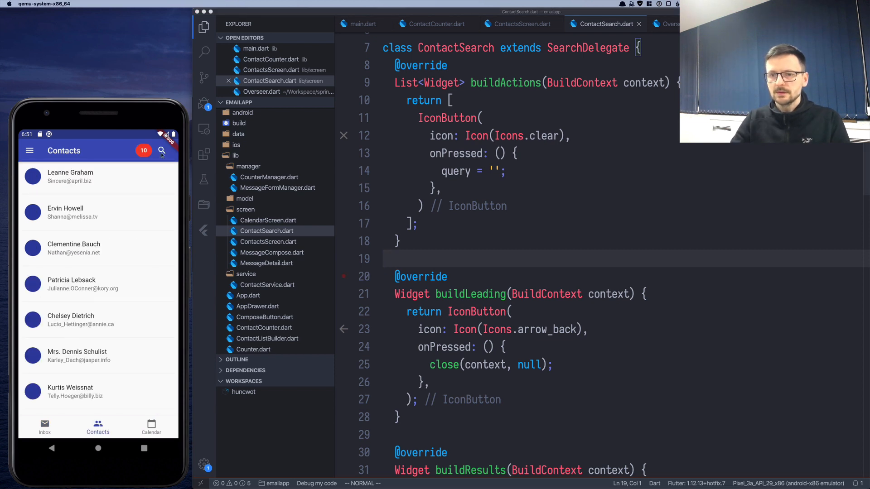
{"action": "left_click", "coordinate": [161, 151]}
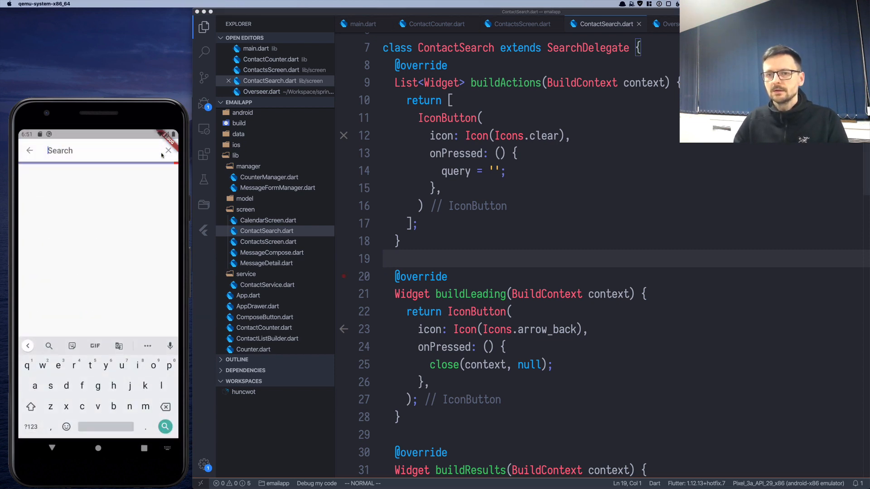
{"action": "type", "text": "owe"}
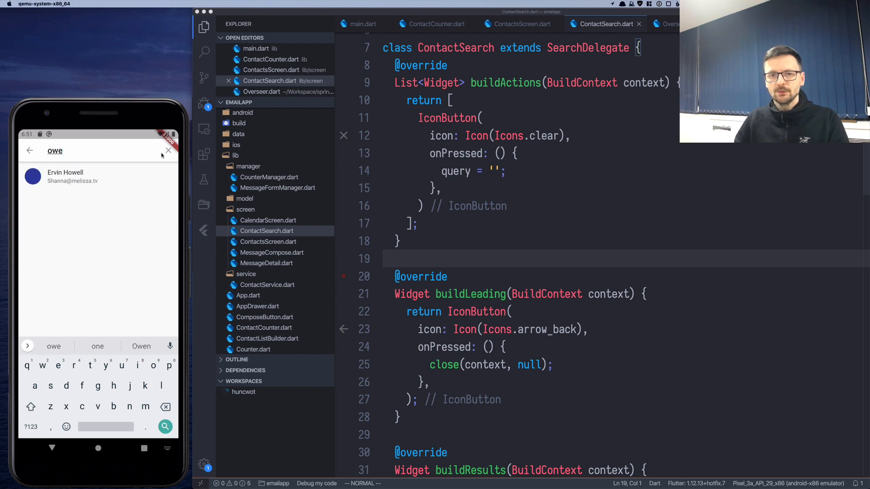